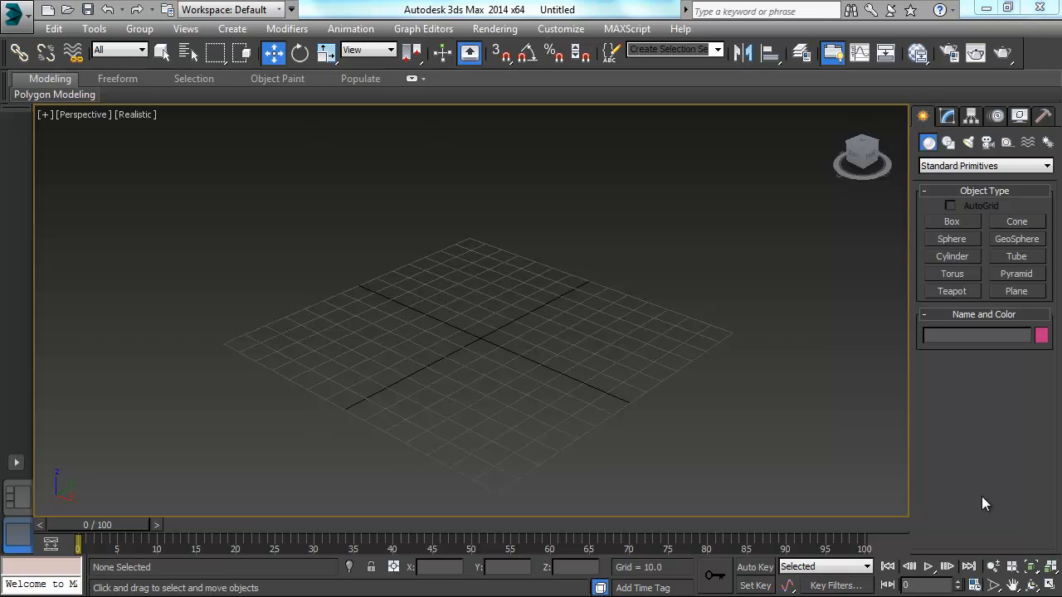
{"action": "mouse_move", "coordinate": [926, 108]}
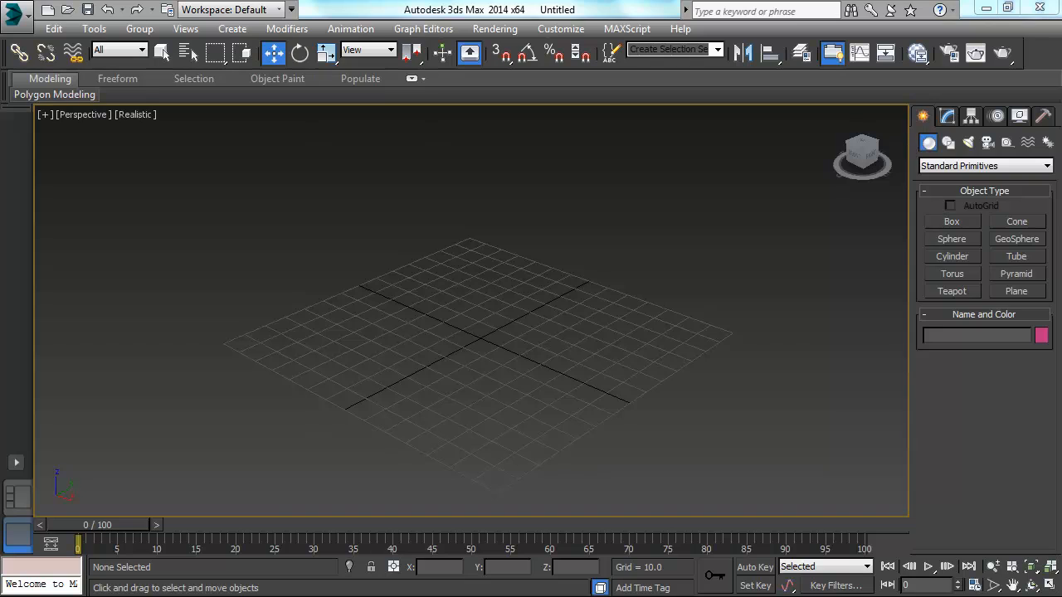
{"action": "mouse_move", "coordinate": [972, 116]}
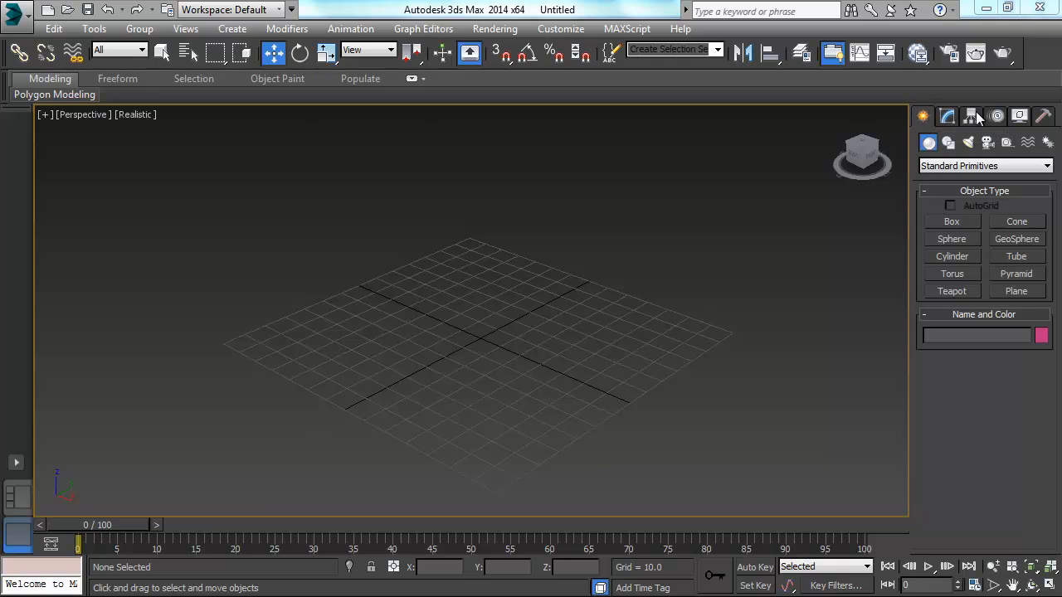
Browse the Modify and Create panels, keeping Standard Primitives as the object category
{"action": "left_click", "coordinate": [970, 116]}
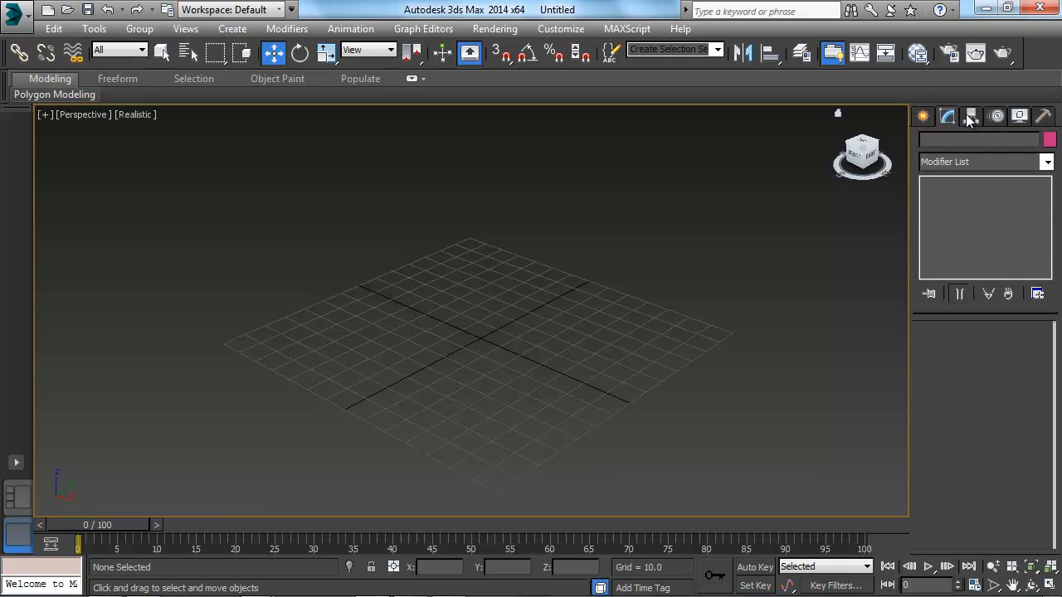
{"action": "left_click", "coordinate": [922, 116]}
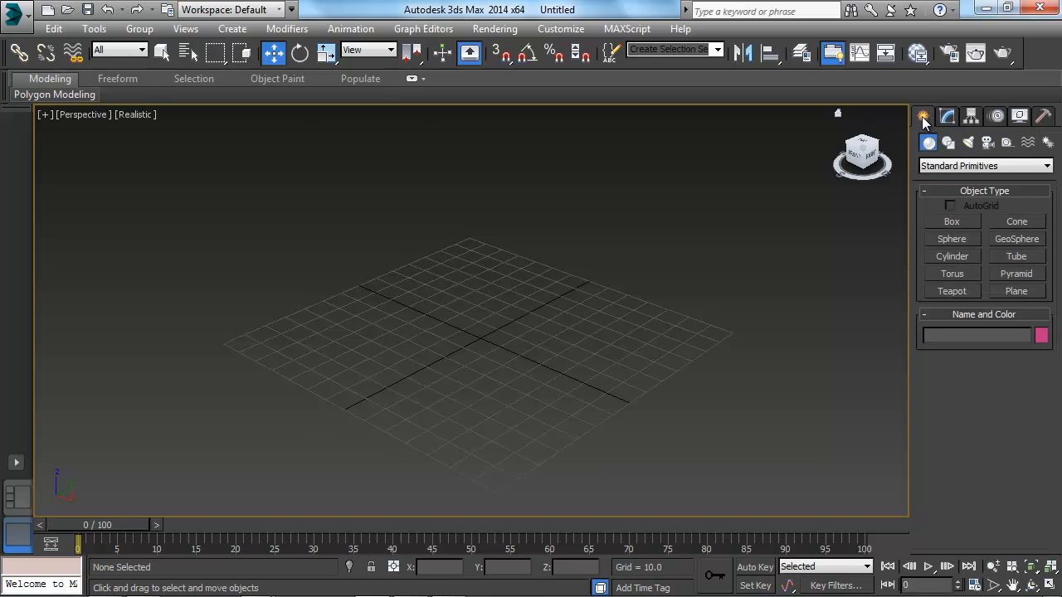
{"action": "mouse_move", "coordinate": [922, 116]}
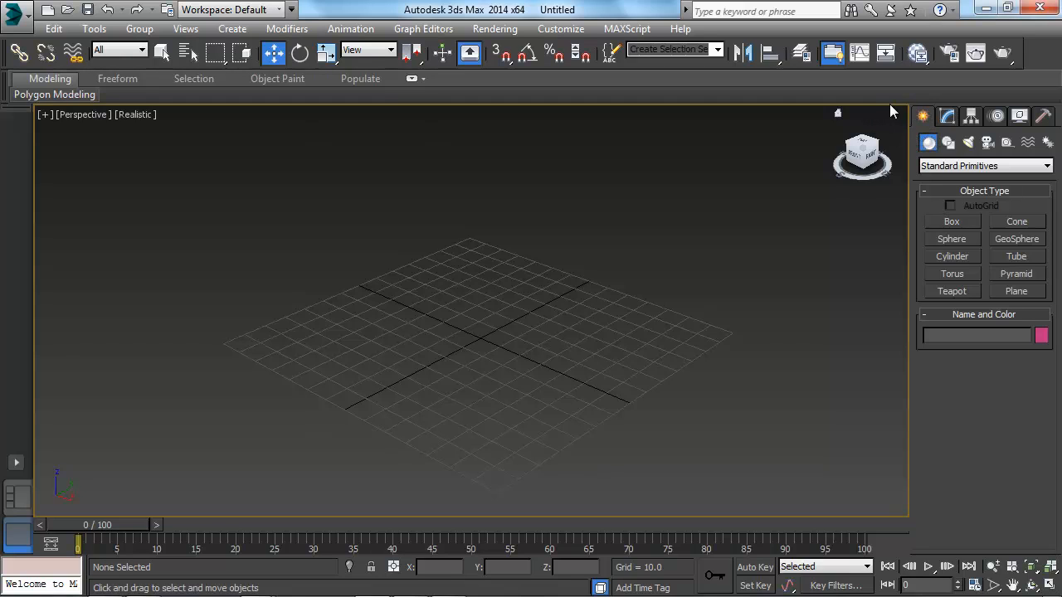
{"action": "mouse_move", "coordinate": [1046, 150]}
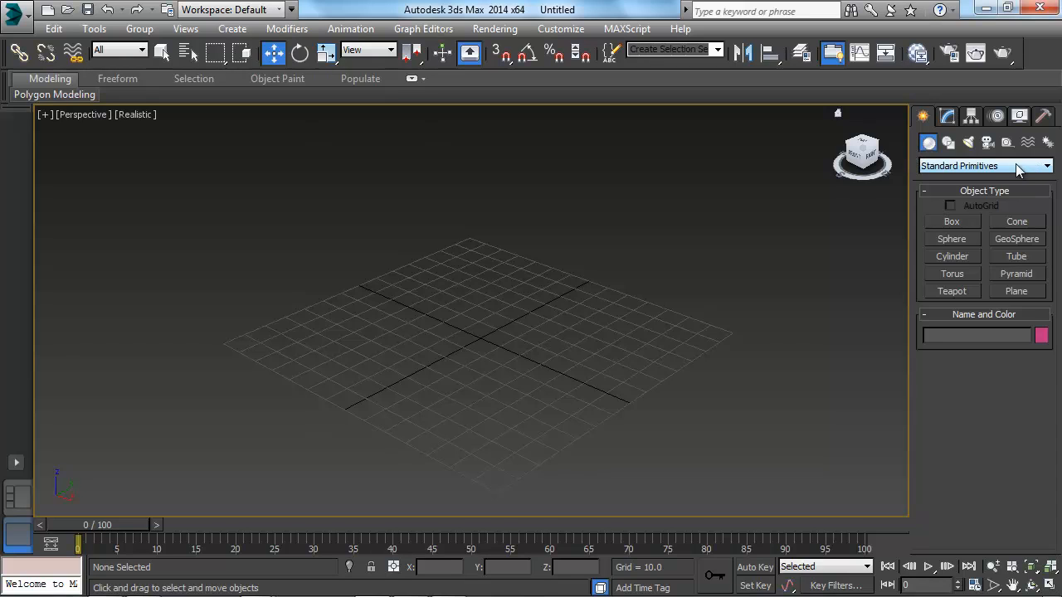
{"action": "mouse_move", "coordinate": [1002, 176]}
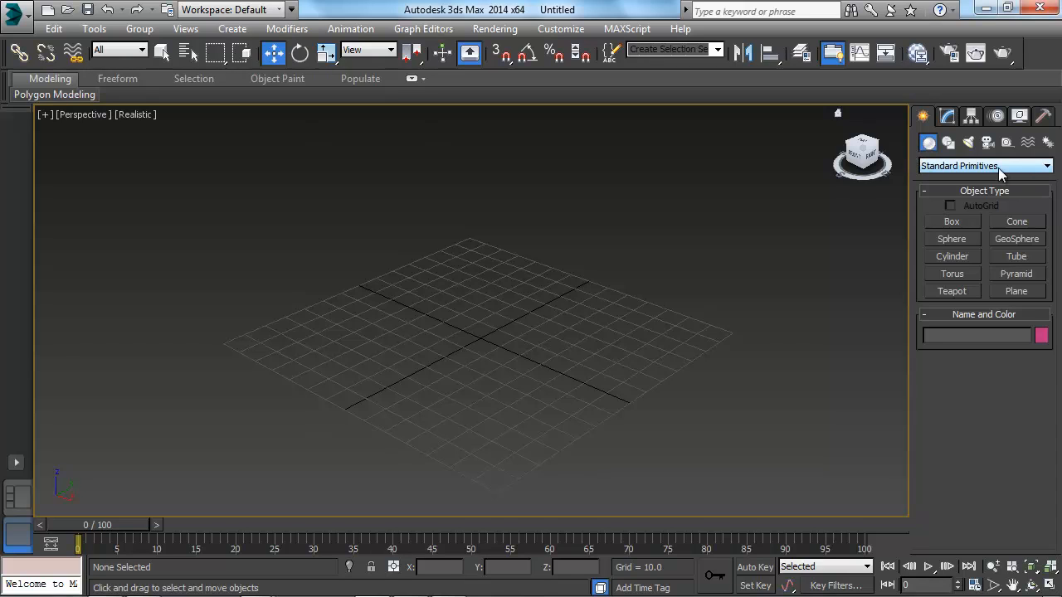
{"action": "left_click", "coordinate": [1045, 166]}
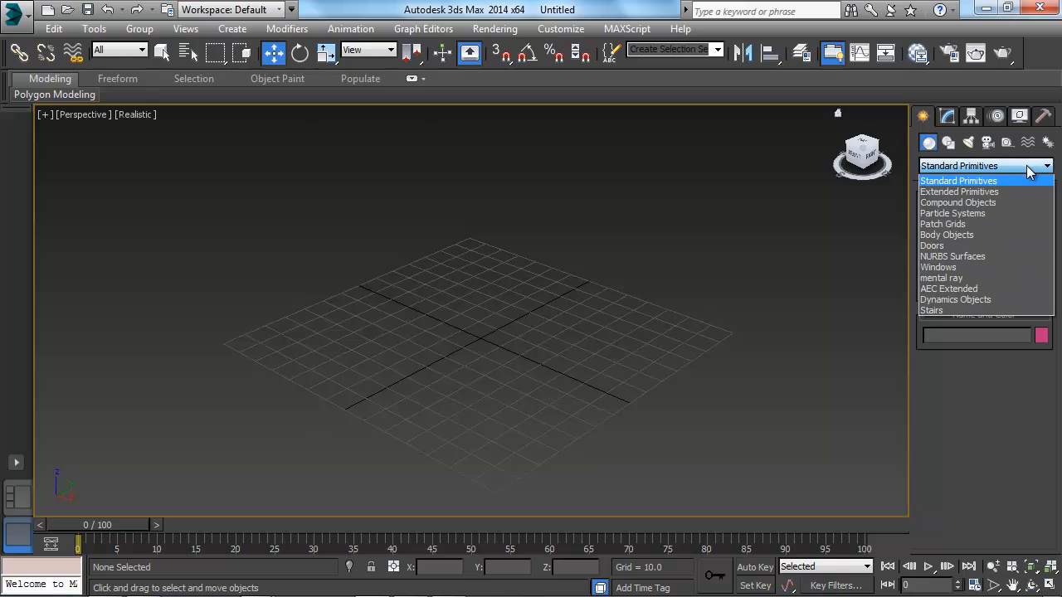
{"action": "mouse_move", "coordinate": [959, 202]}
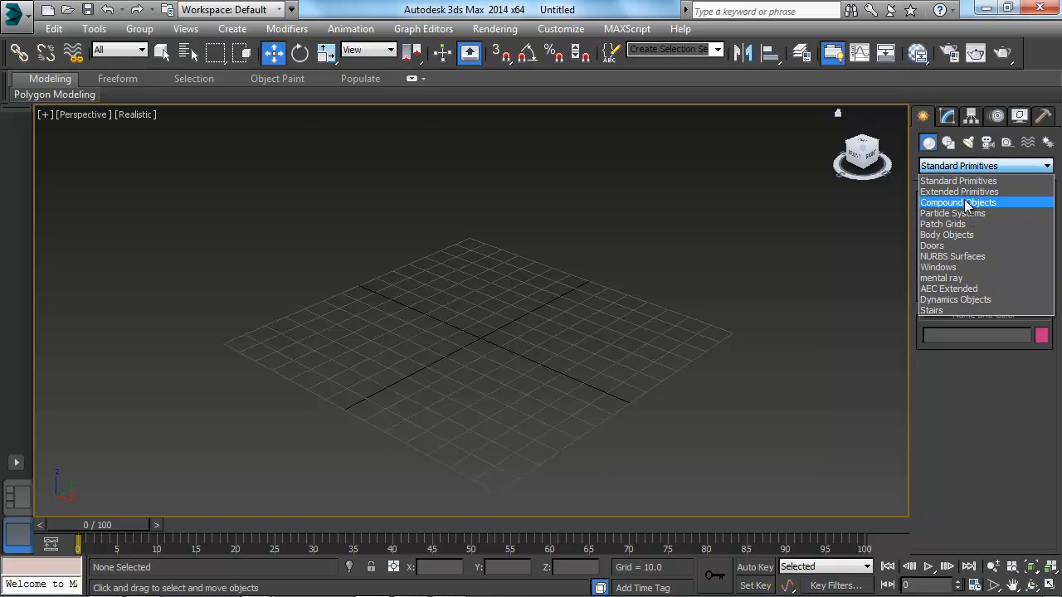
{"action": "left_click", "coordinate": [959, 179]}
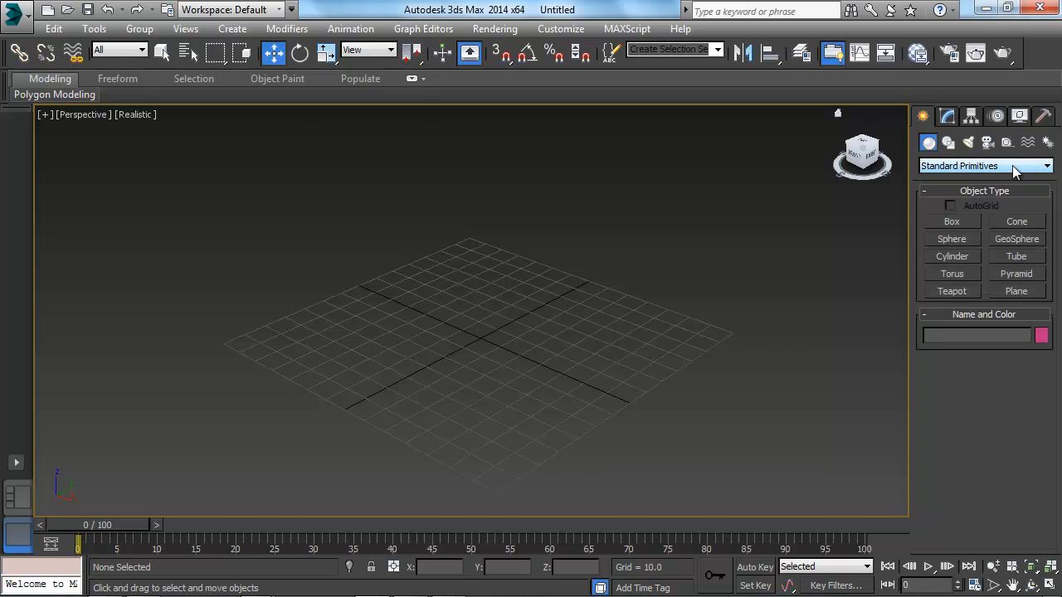
{"action": "mouse_move", "coordinate": [1010, 171]}
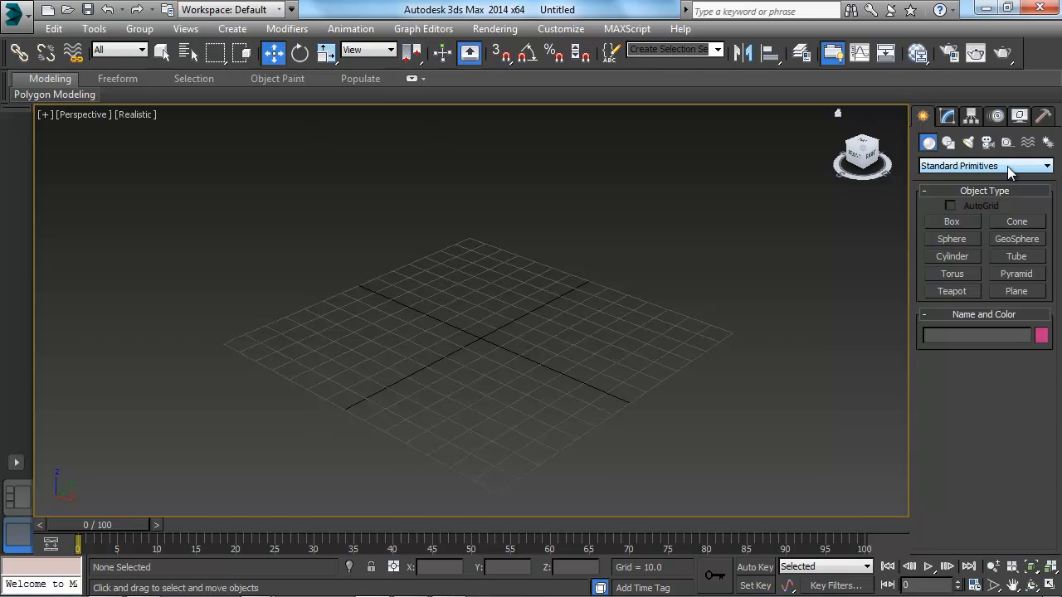
{"action": "mouse_move", "coordinate": [959, 241]}
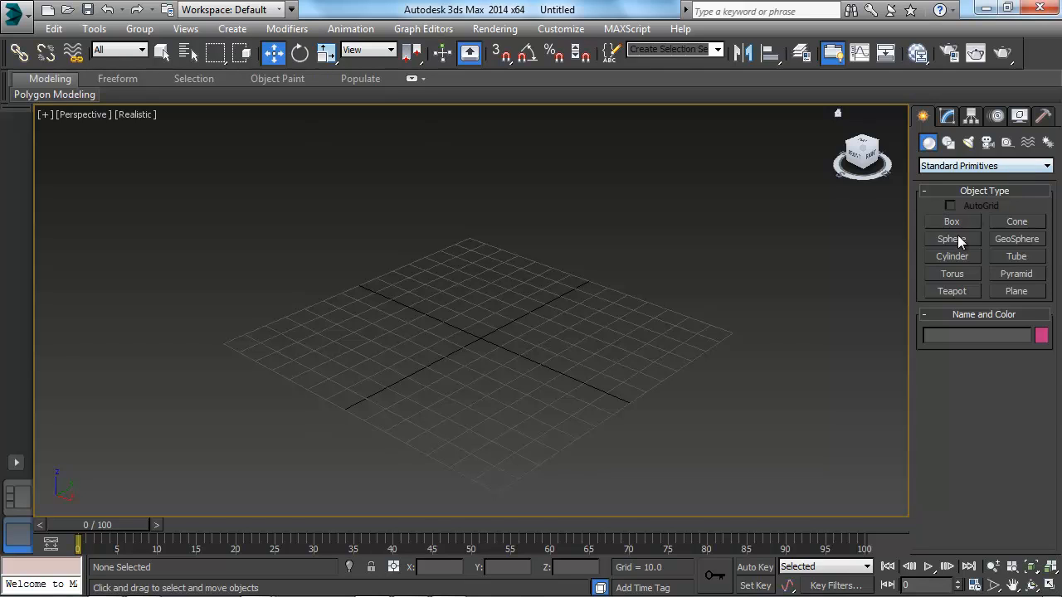
{"action": "mouse_move", "coordinate": [1015, 249]}
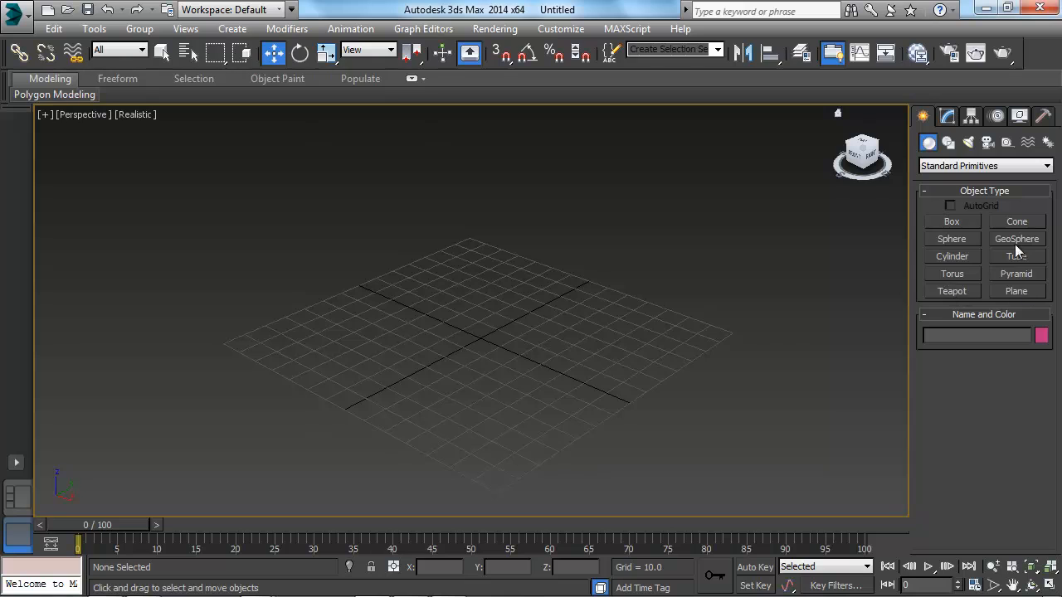
{"action": "mouse_move", "coordinate": [972, 264]}
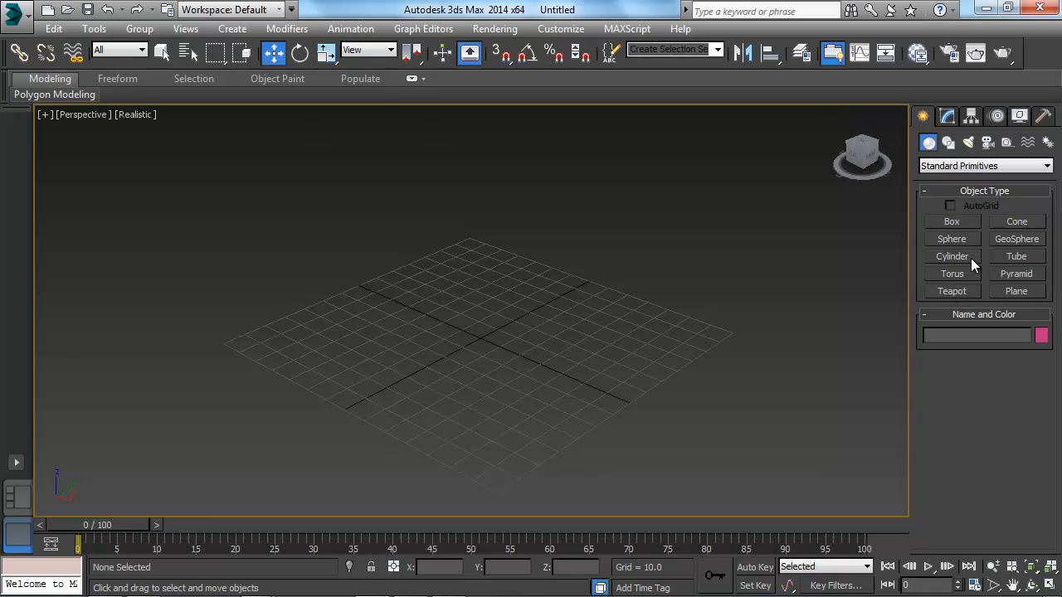
{"action": "mouse_move", "coordinate": [979, 289]}
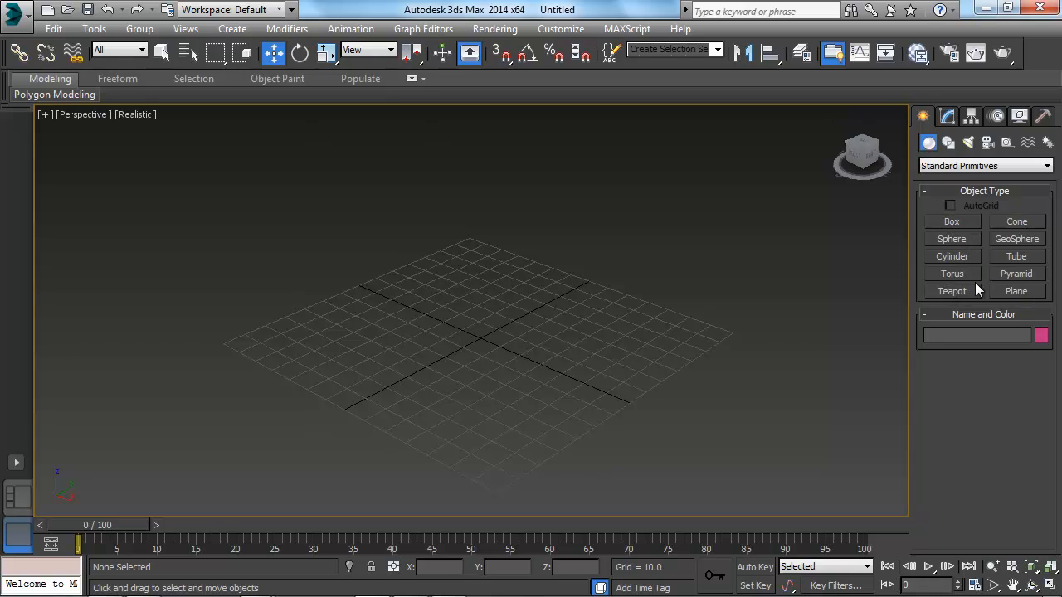
{"action": "mouse_move", "coordinate": [971, 232]}
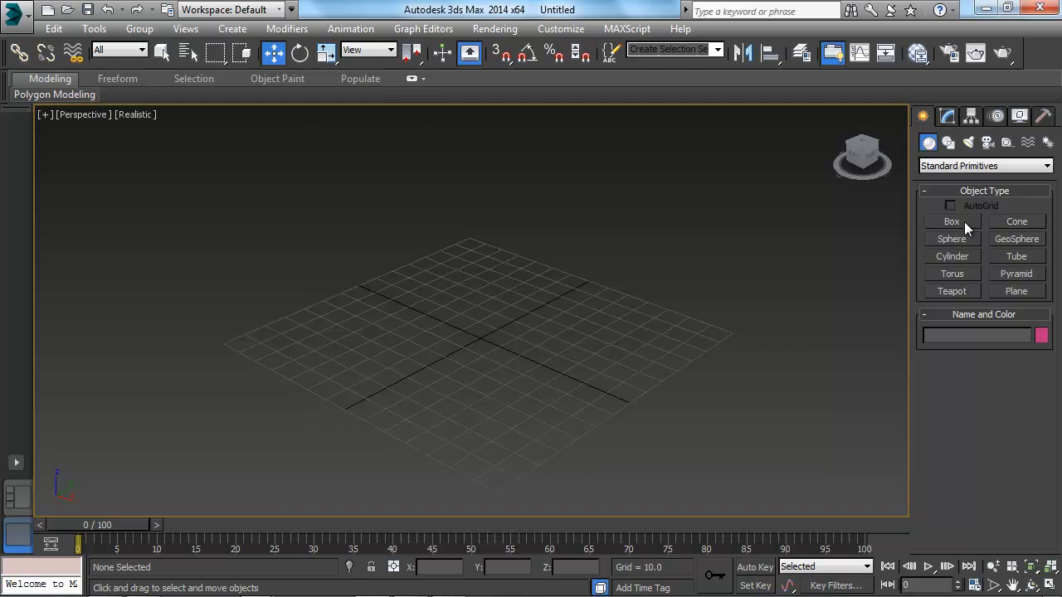
Draw a tall blue box near the origin with a square base pulled up into a block
{"action": "left_click", "coordinate": [953, 222]}
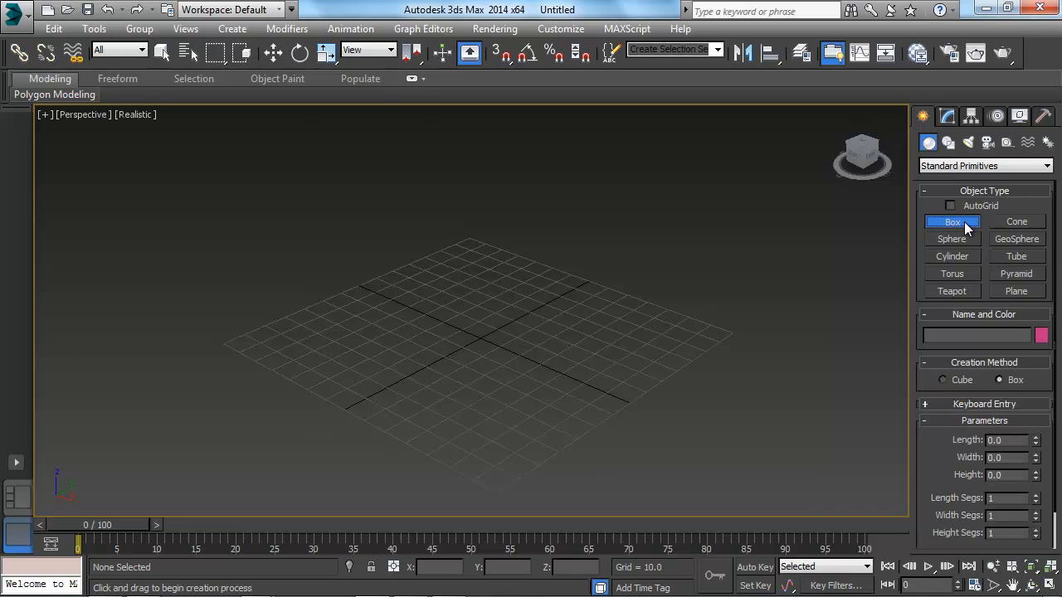
{"action": "mouse_move", "coordinate": [739, 294]}
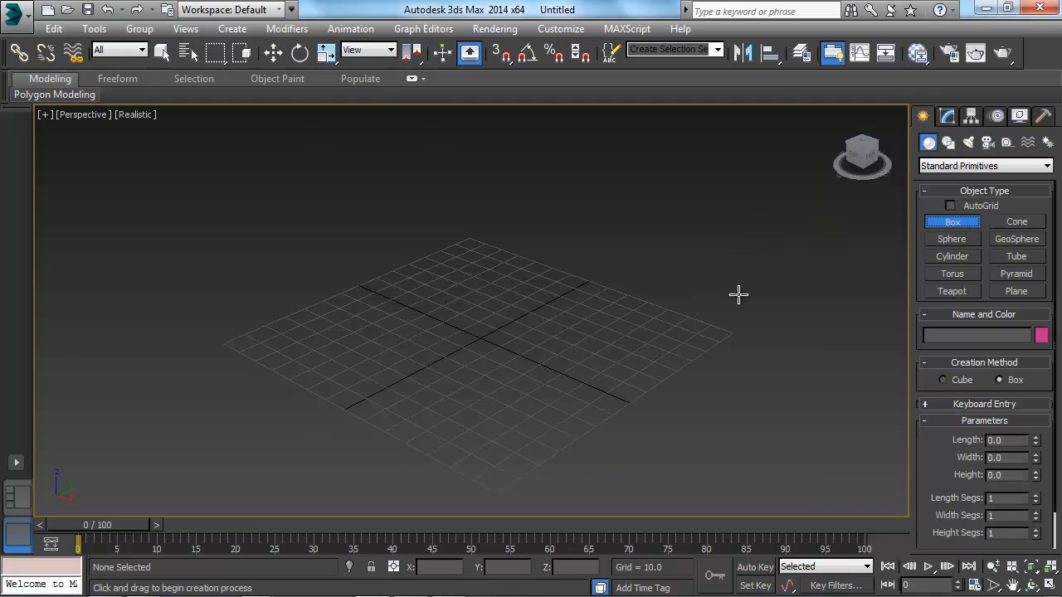
{"action": "mouse_move", "coordinate": [491, 321]}
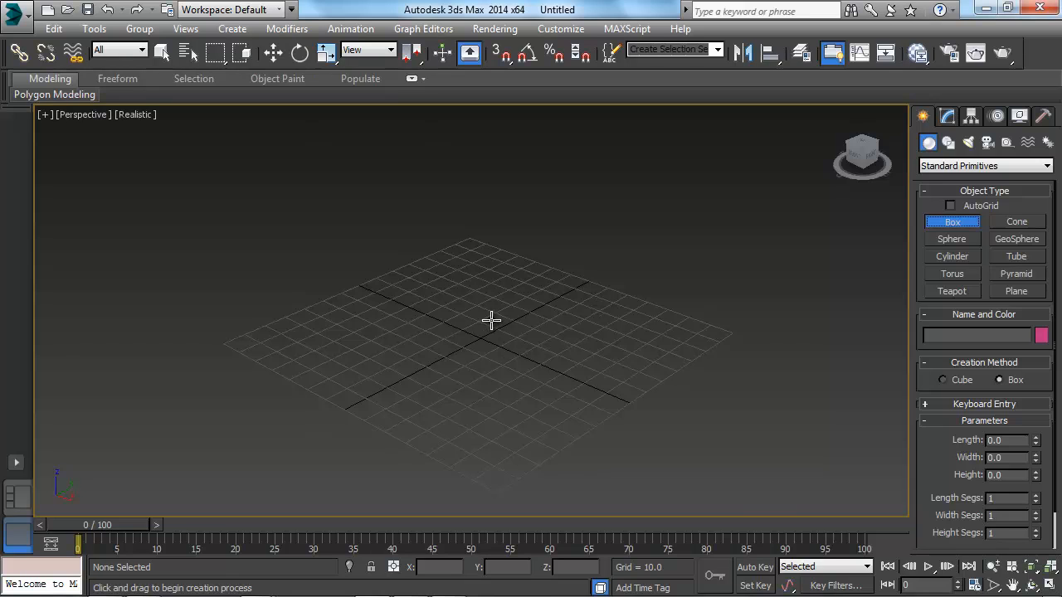
{"action": "mouse_move", "coordinate": [477, 302]}
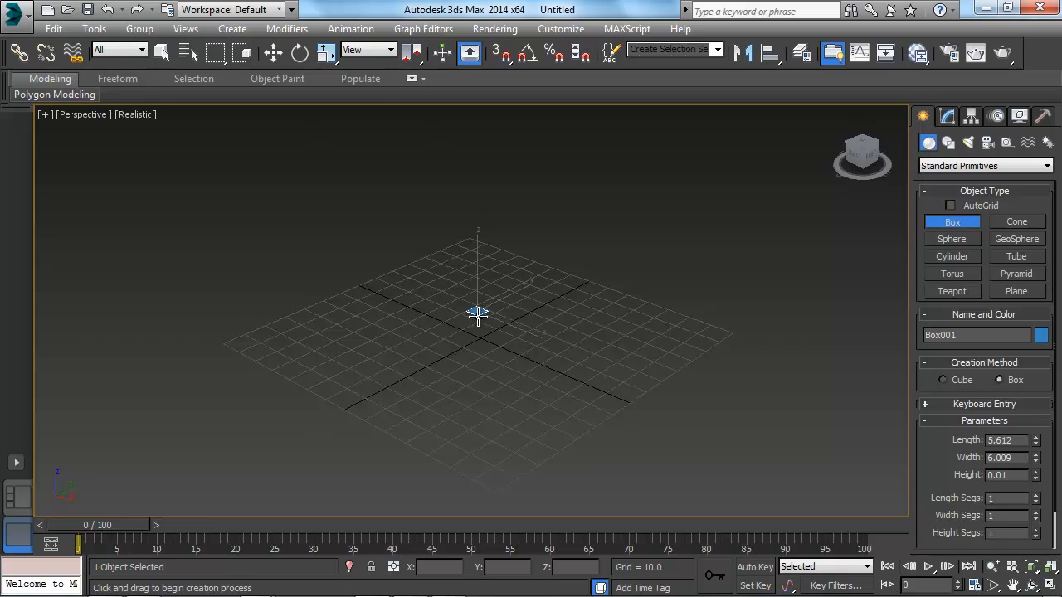
{"action": "left_click_drag", "start_coordinate": [478, 315], "coordinate": [484, 378]}
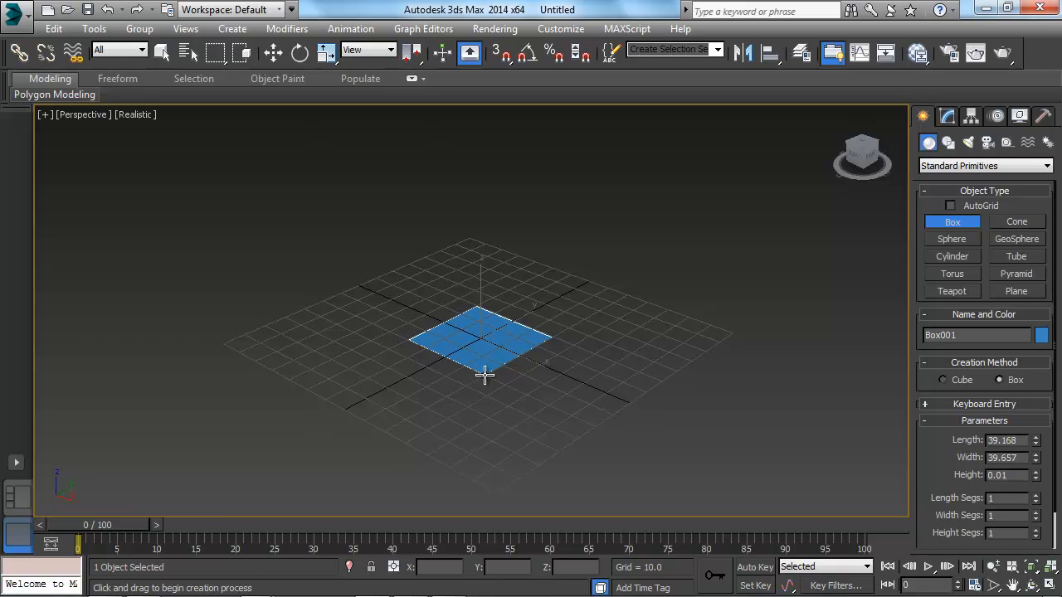
{"action": "left_click_drag", "start_coordinate": [484, 375], "coordinate": [479, 390]}
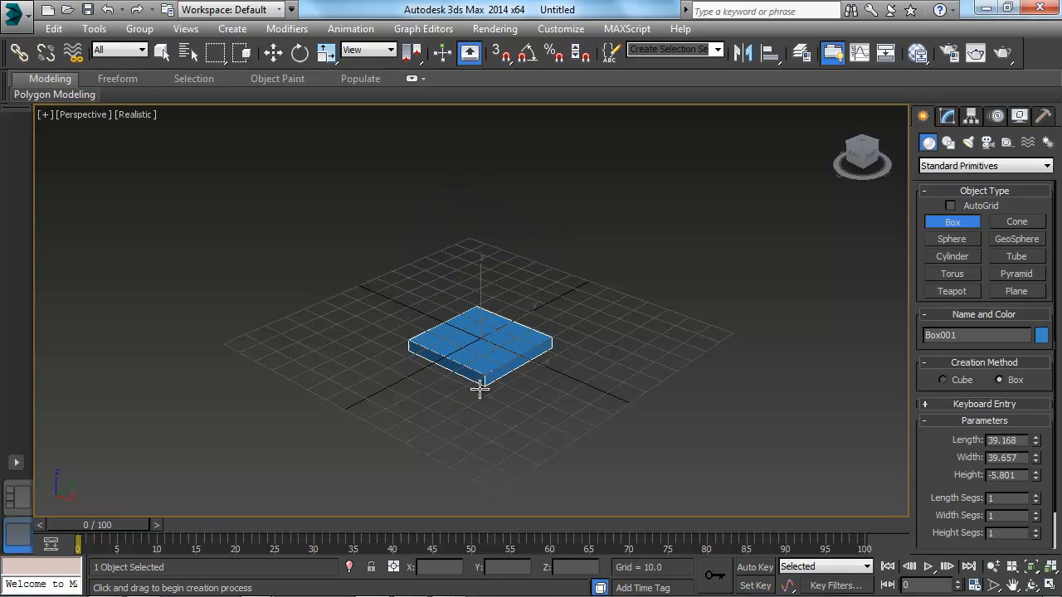
{"action": "left_click_drag", "start_coordinate": [481, 390], "coordinate": [481, 208]}
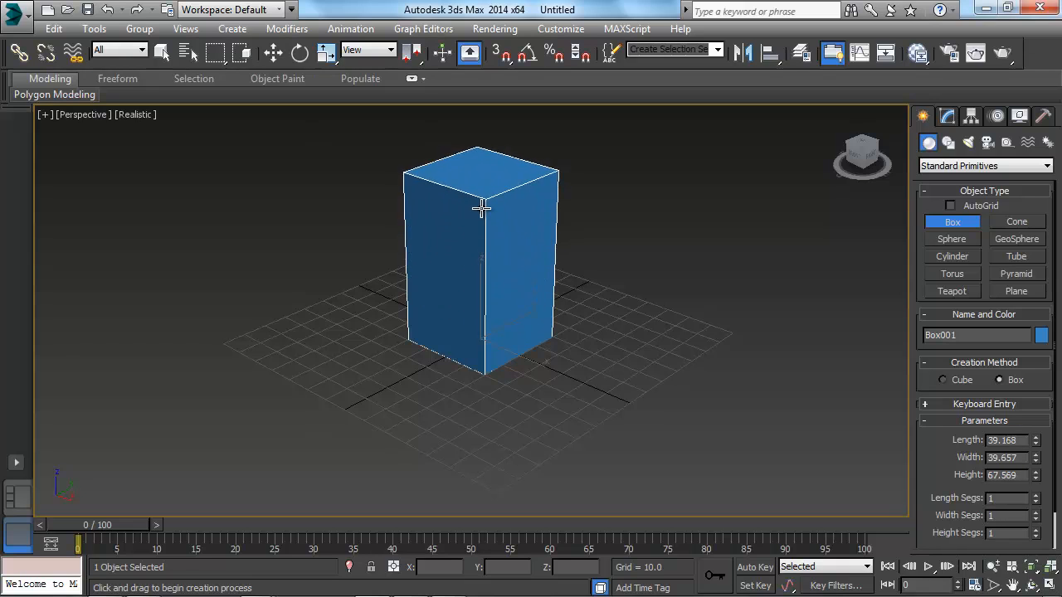
{"action": "left_click_drag", "start_coordinate": [481, 208], "coordinate": [491, 229]}
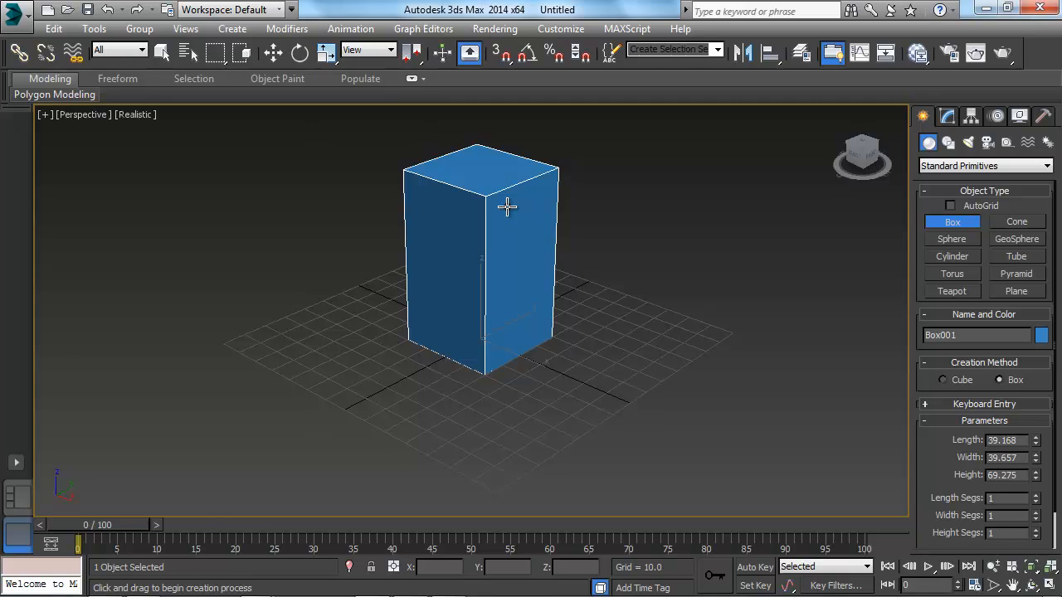
{"action": "mouse_move", "coordinate": [415, 310]}
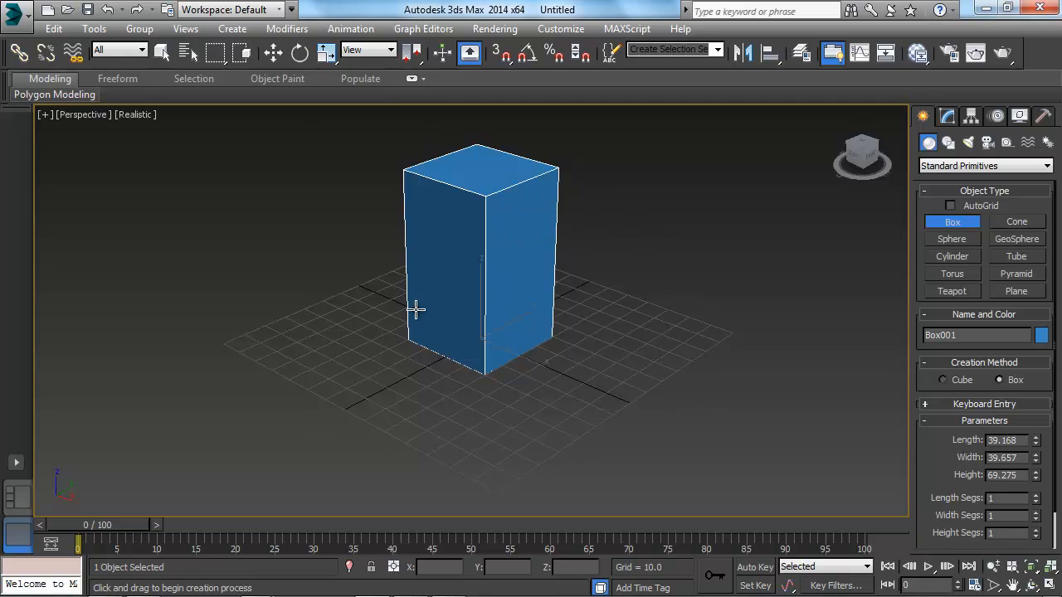
{"action": "mouse_move", "coordinate": [595, 292]}
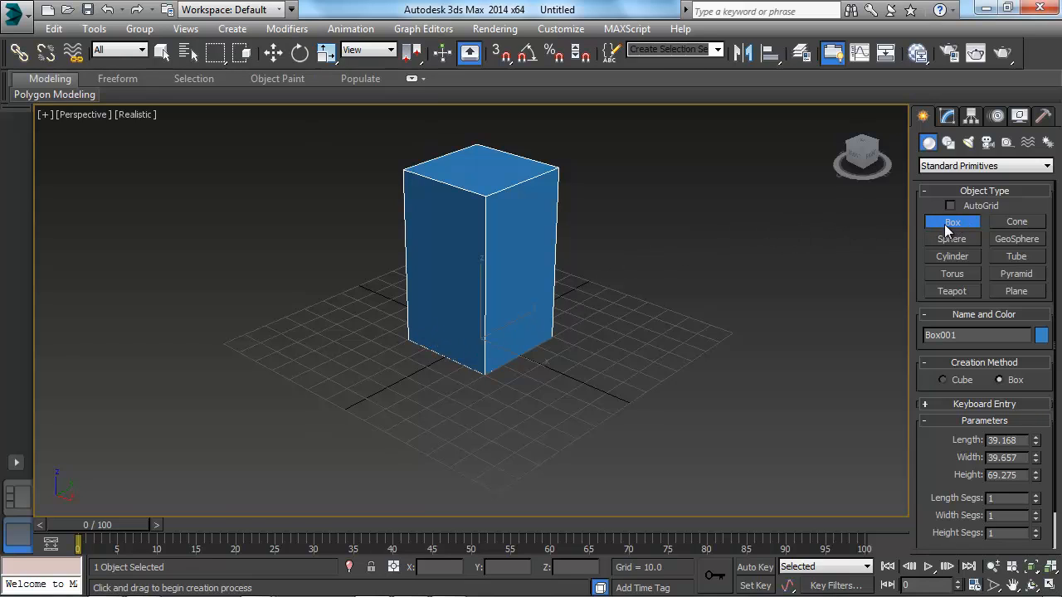
{"action": "mouse_move", "coordinate": [573, 312]}
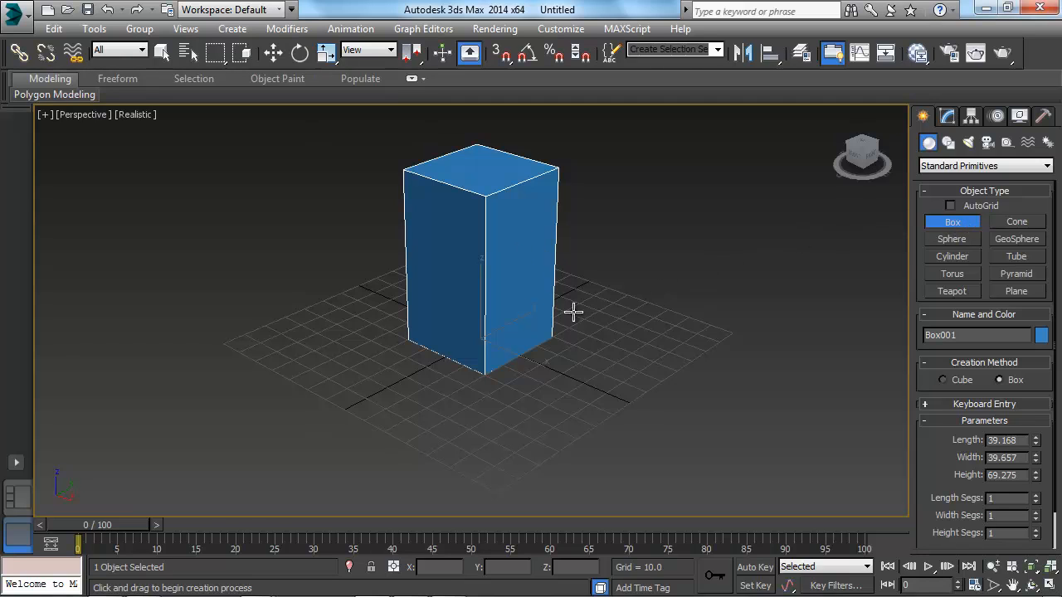
{"action": "mouse_move", "coordinate": [622, 367]}
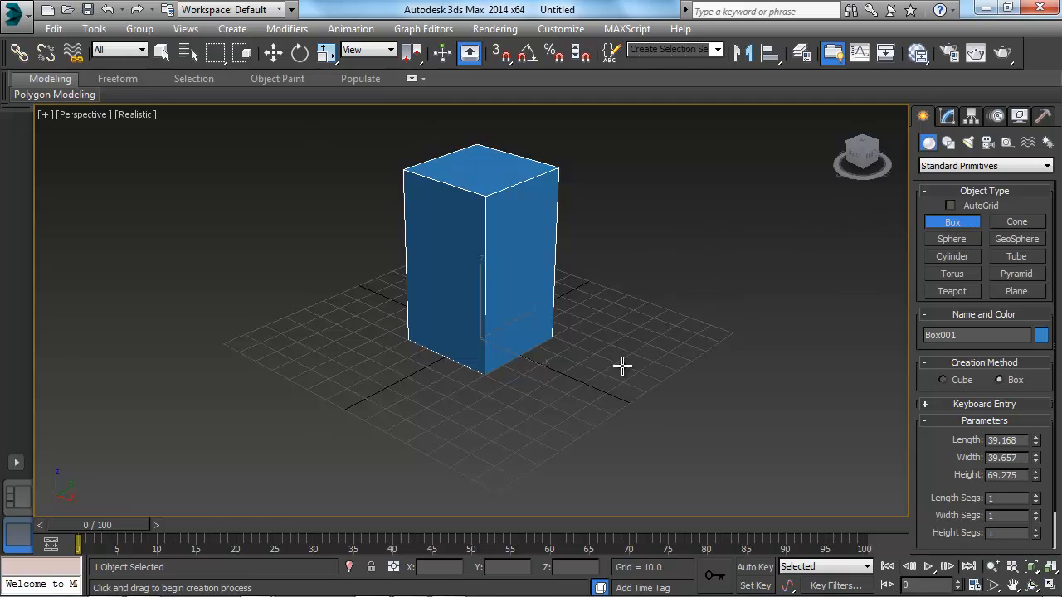
{"action": "mouse_move", "coordinate": [705, 322]}
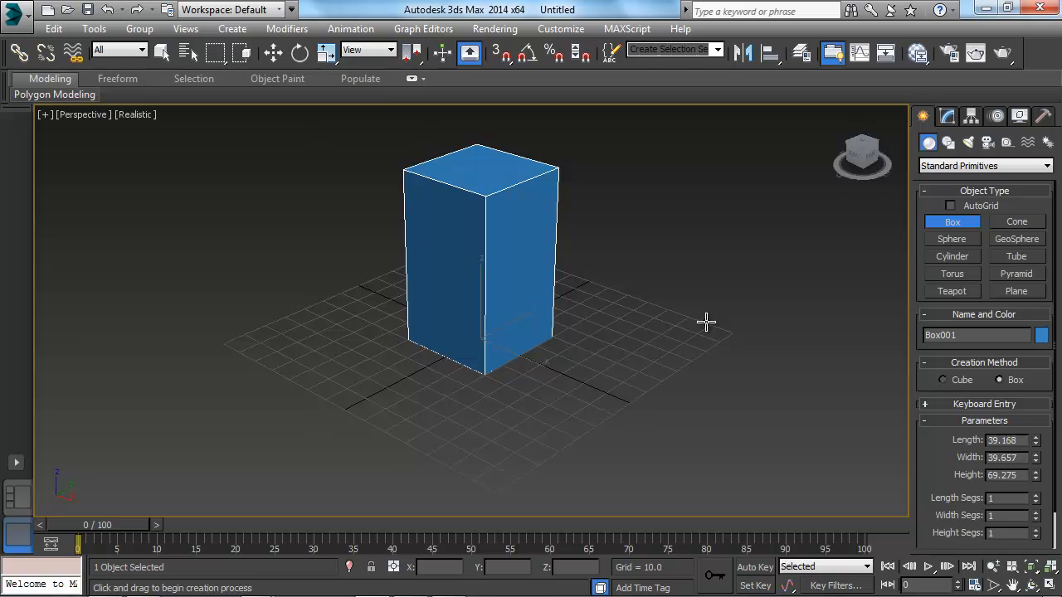
{"action": "mouse_move", "coordinate": [769, 360]}
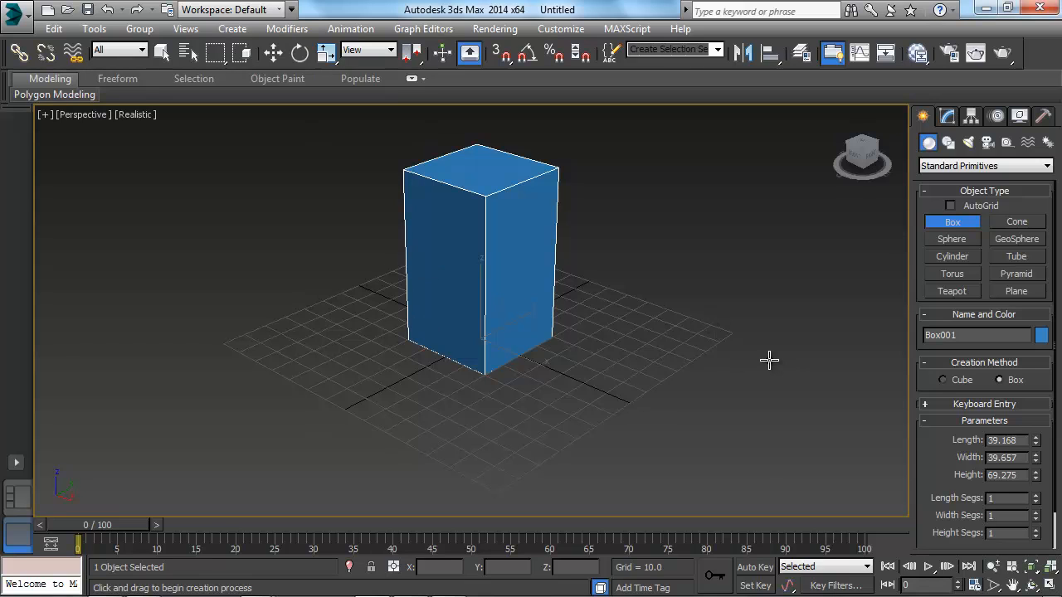
{"action": "mouse_move", "coordinate": [621, 340]}
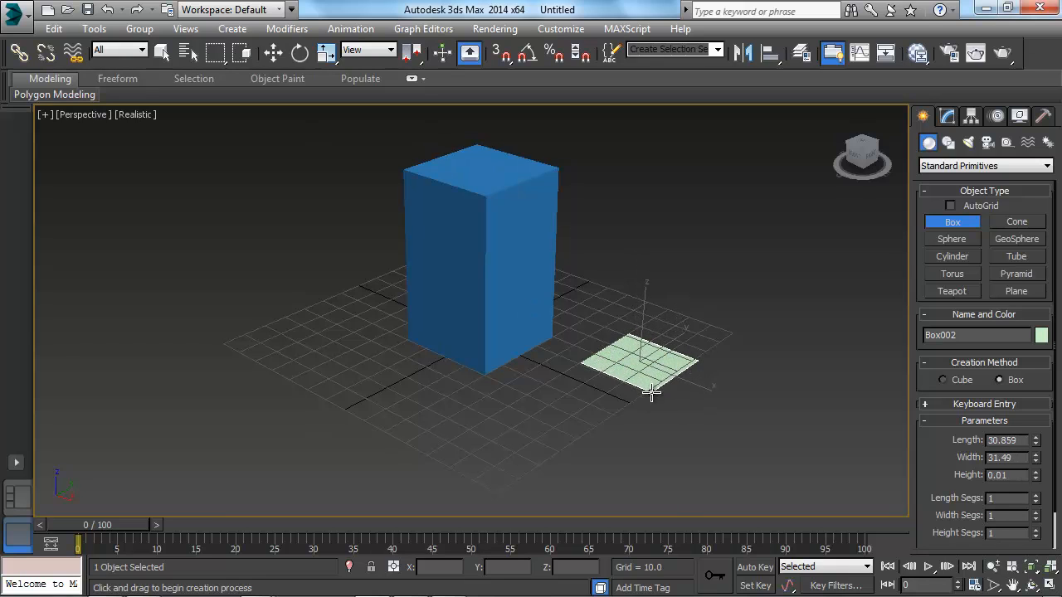
Draw a second box on the grid beside the blue one
{"action": "left_click_drag", "start_coordinate": [648, 393], "coordinate": [657, 252]}
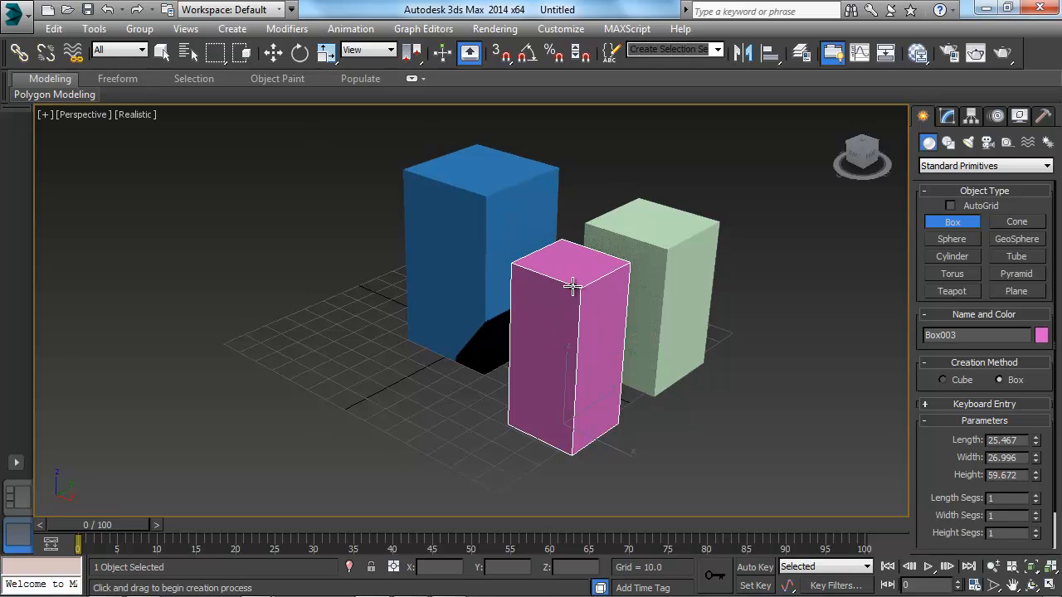
{"action": "mouse_move", "coordinate": [852, 282]}
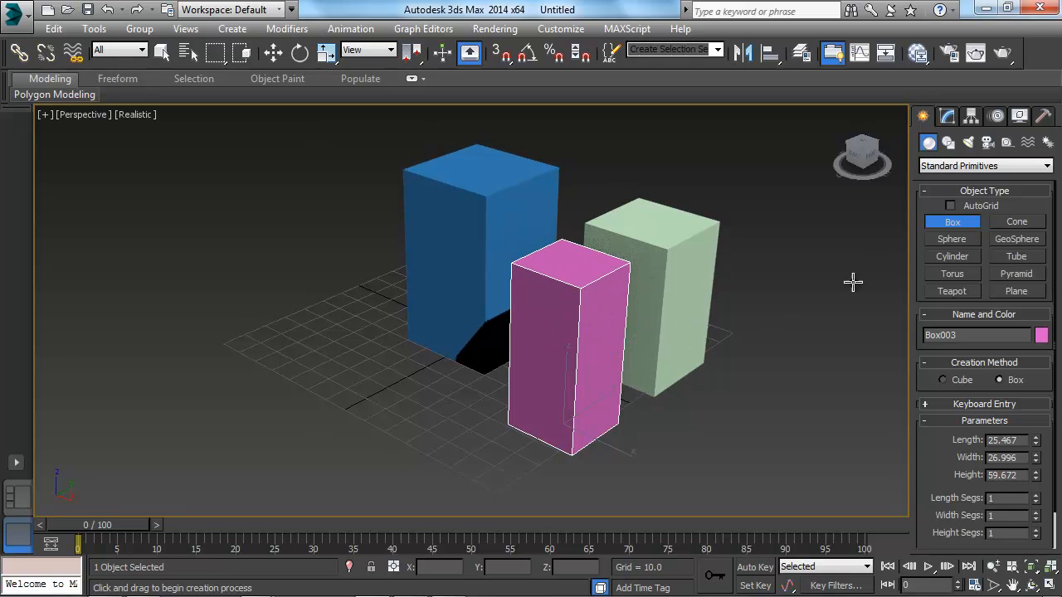
End Box creation and select the pink box with the move tool
{"action": "left_click", "coordinate": [952, 223]}
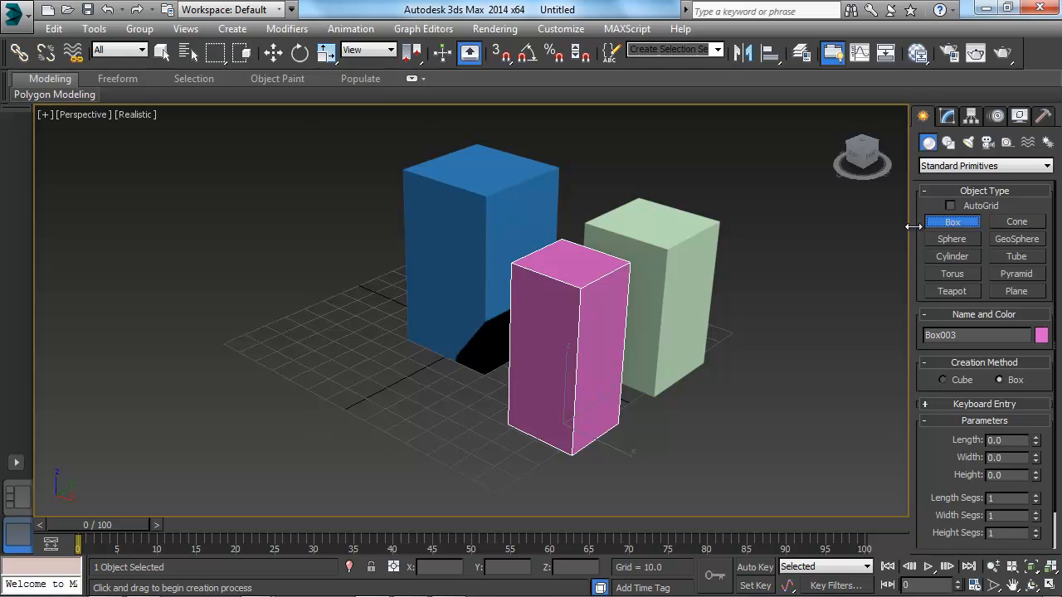
{"action": "mouse_move", "coordinate": [690, 305]}
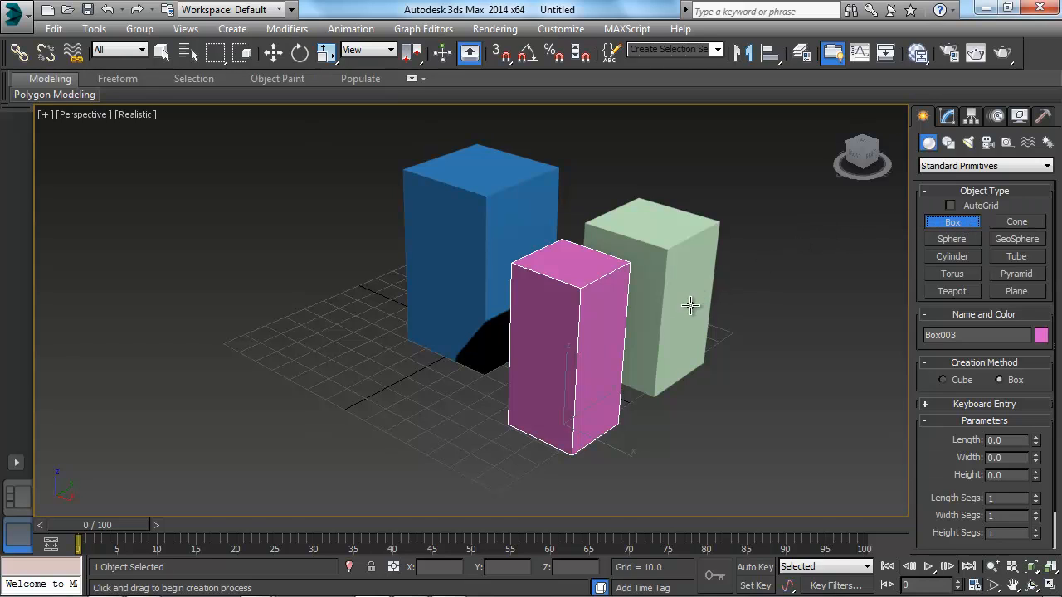
{"action": "mouse_move", "coordinate": [573, 322]}
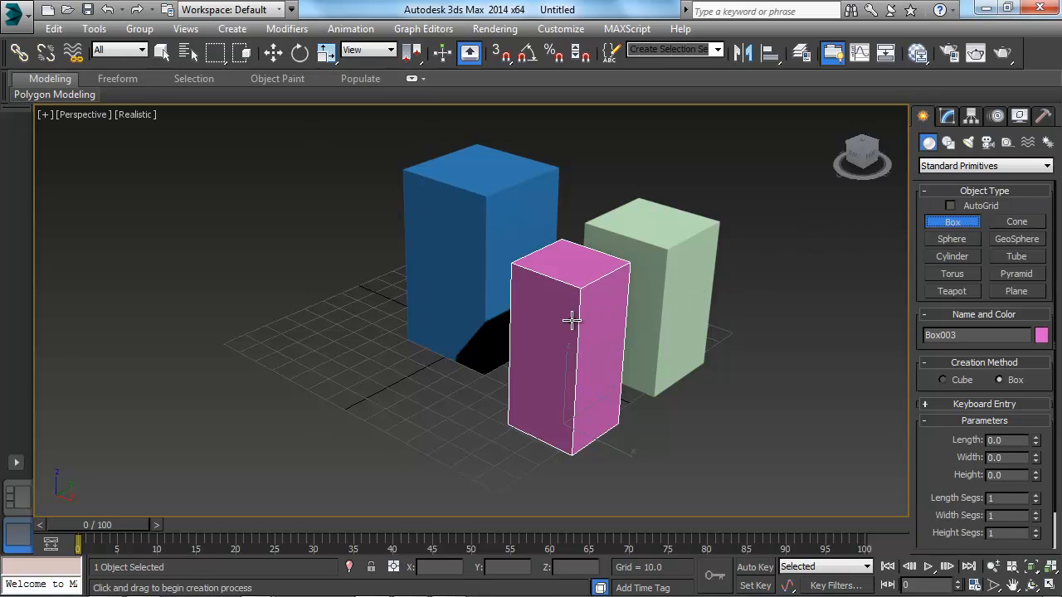
{"action": "mouse_move", "coordinate": [597, 313]}
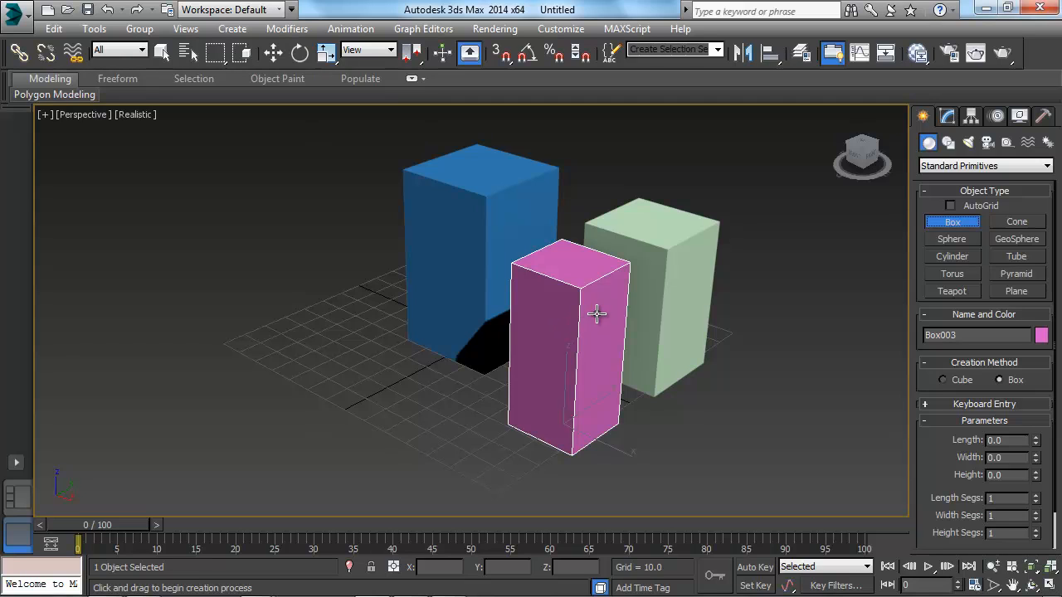
{"action": "left_click", "coordinate": [272, 53]}
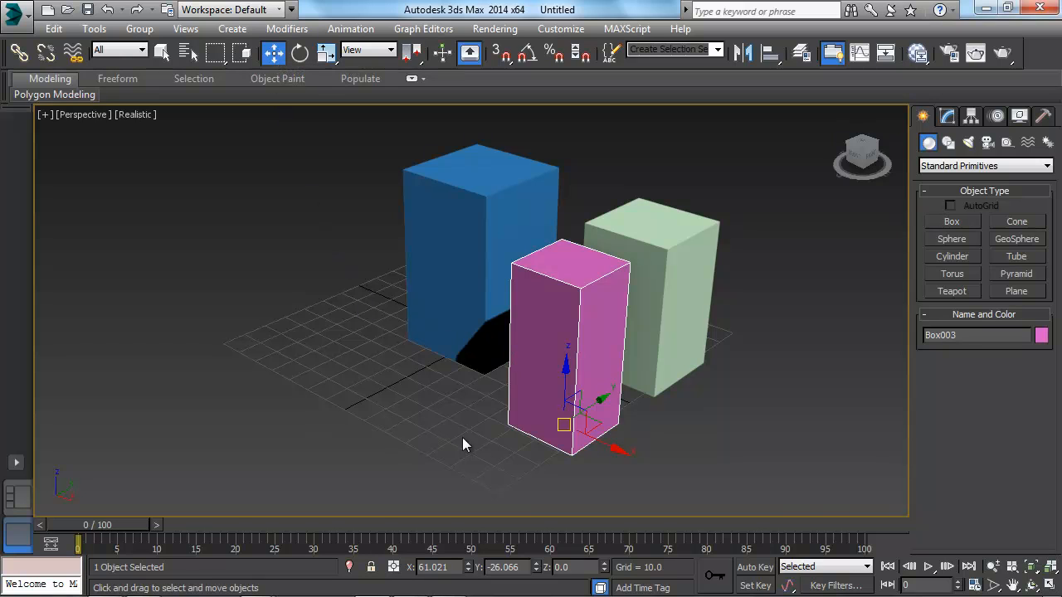
{"action": "mouse_move", "coordinate": [478, 408]}
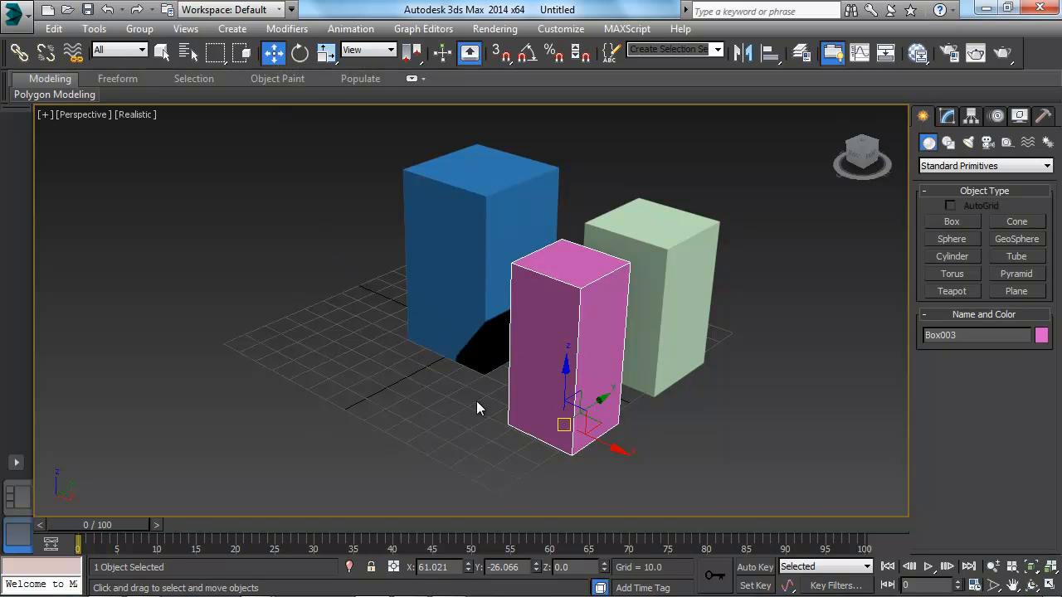
{"action": "mouse_move", "coordinate": [566, 322]}
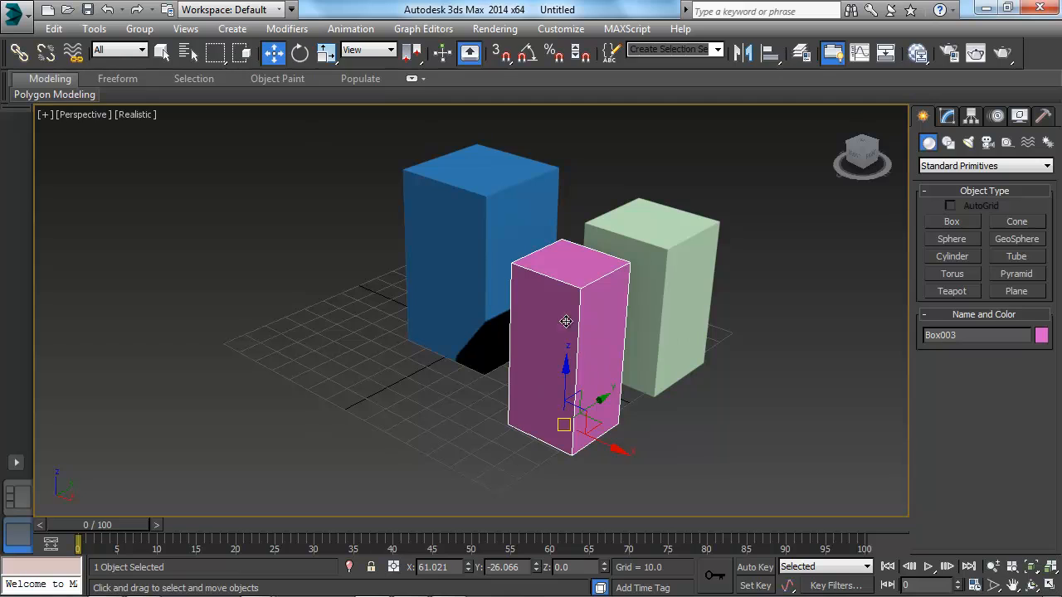
{"action": "mouse_move", "coordinate": [564, 307]}
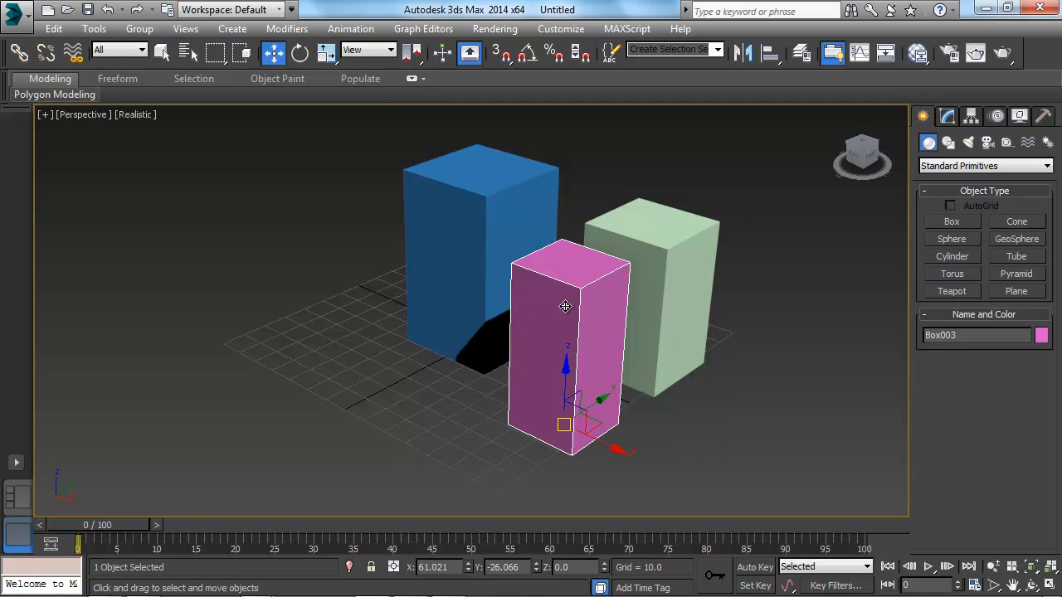
{"action": "mouse_move", "coordinate": [508, 285]}
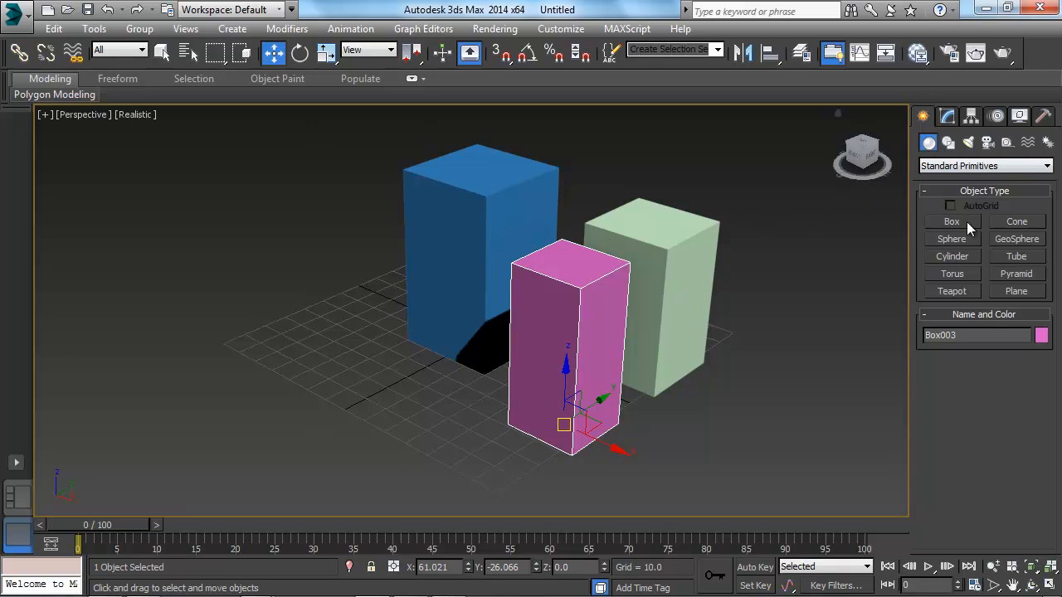
Draw a lavender box at the front left and scroll down to its Parameters and Keyboard Entry rollouts
{"action": "left_click", "coordinate": [953, 223]}
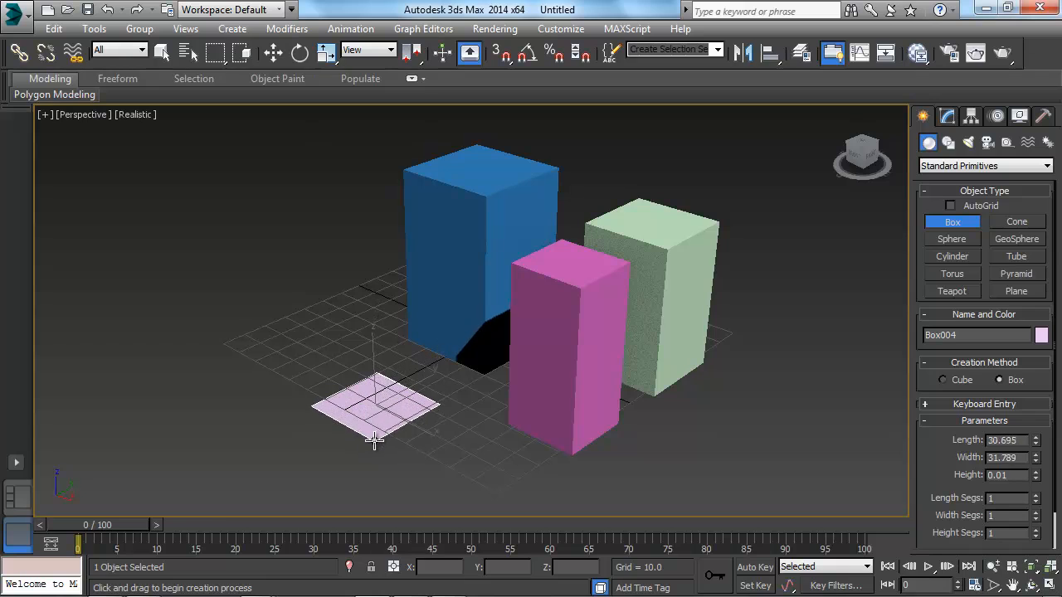
{"action": "left_click_drag", "start_coordinate": [373, 406], "coordinate": [368, 241]}
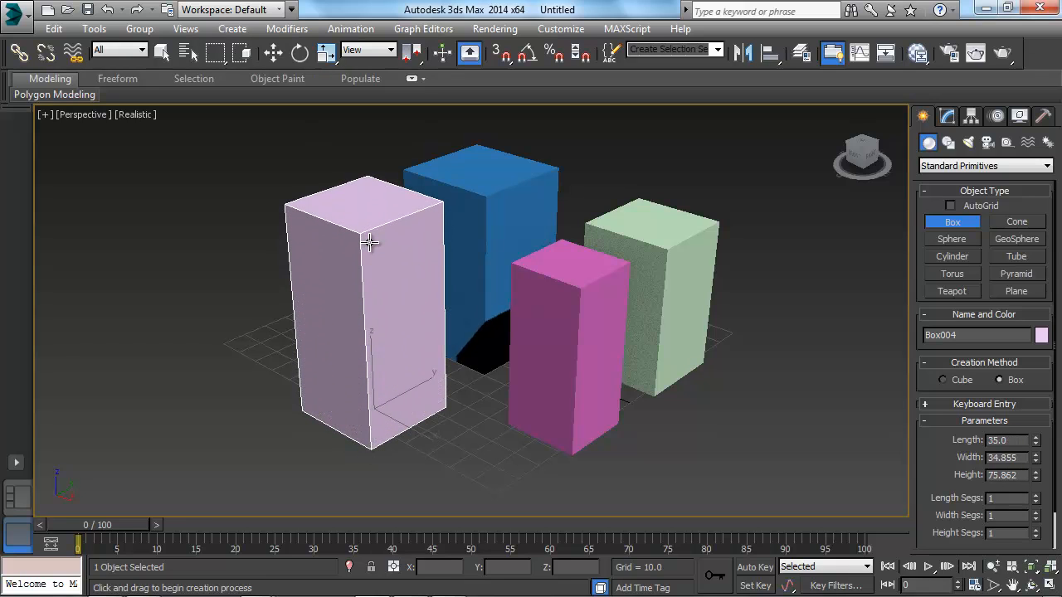
{"action": "mouse_move", "coordinate": [368, 319]}
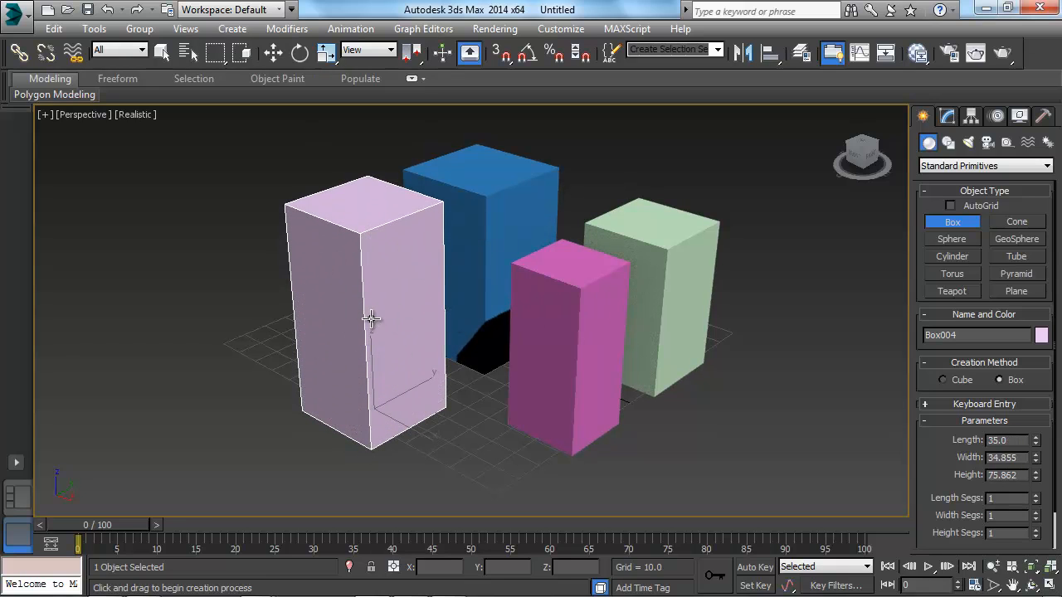
{"action": "scroll", "scroll_direction": "down", "scroll_amount": 3}
{"action": "type", "text": "35"}
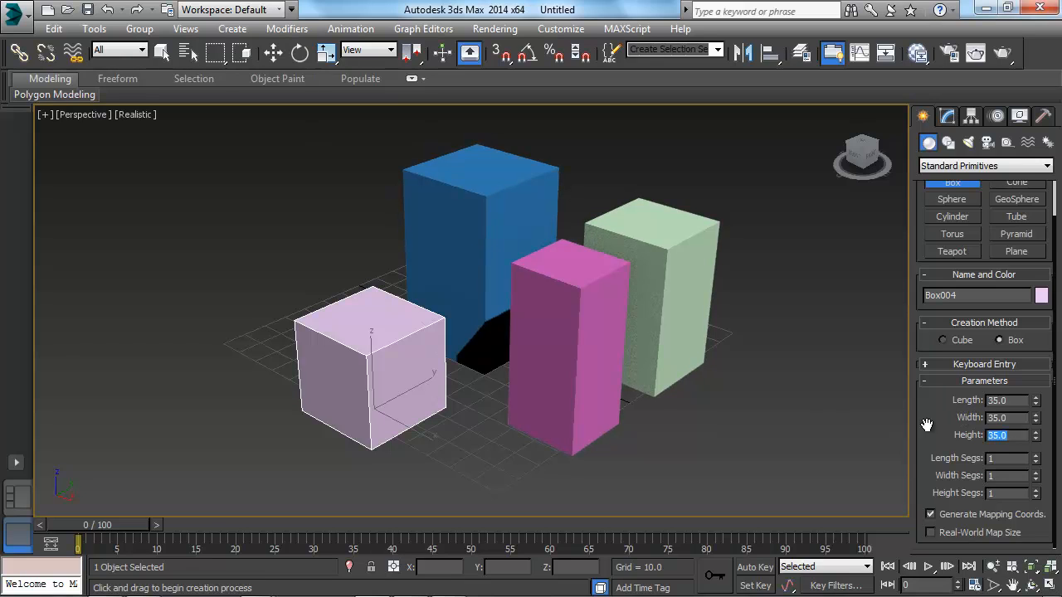
{"action": "mouse_move", "coordinate": [501, 394]}
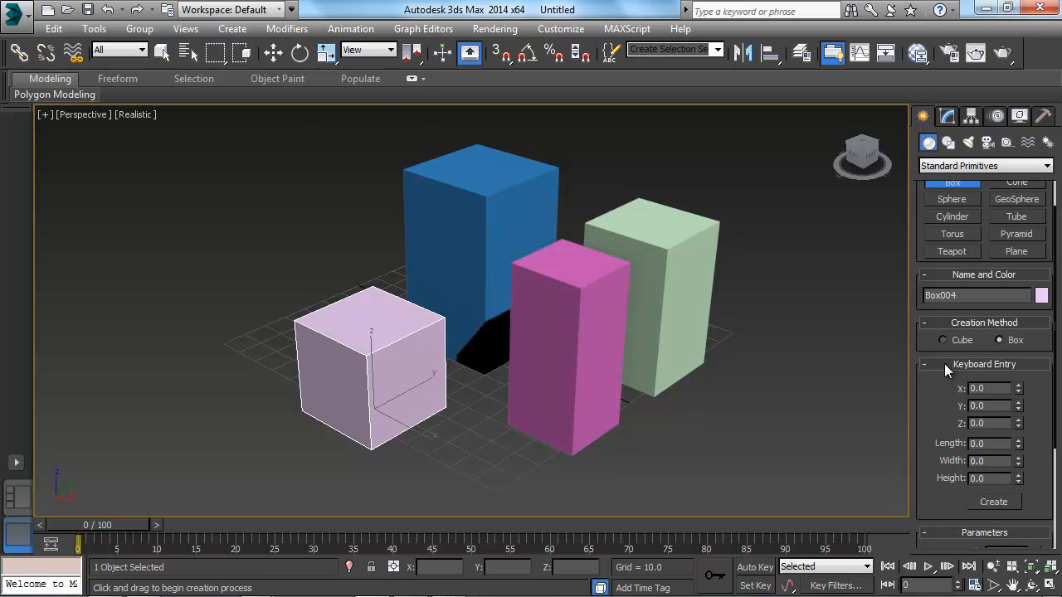
Select the boxes in the scene and delete them, leaving an empty grid
{"action": "left_click", "coordinate": [272, 53]}
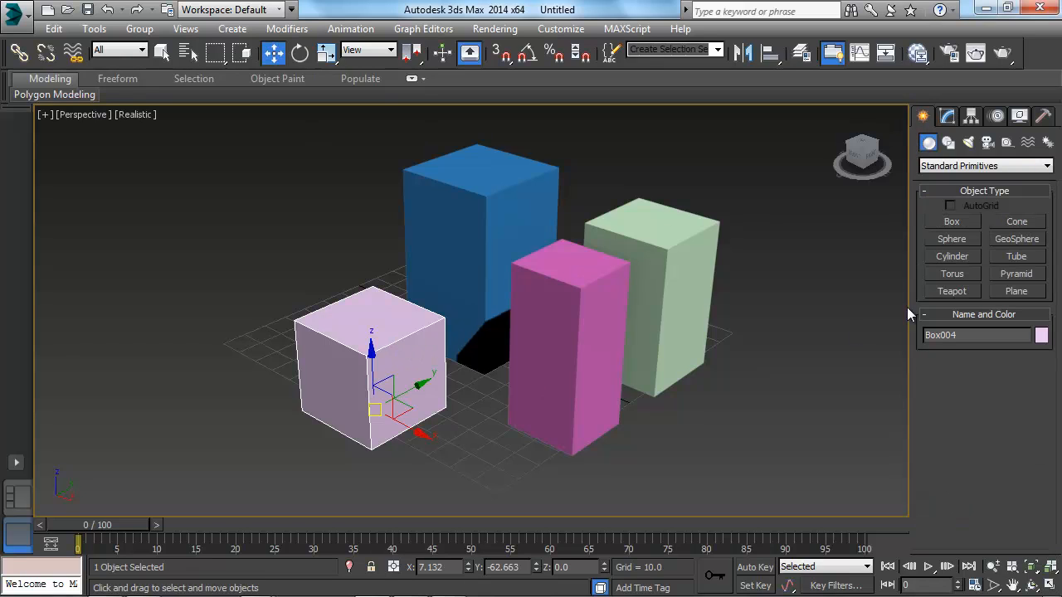
{"action": "mouse_move", "coordinate": [979, 232]}
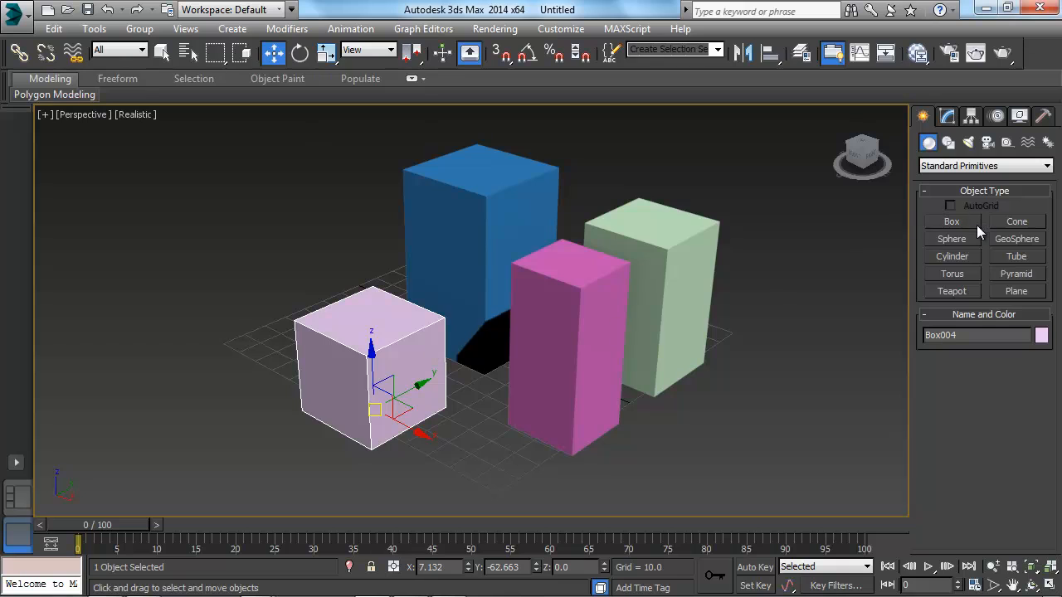
{"action": "left_click", "coordinate": [952, 222]}
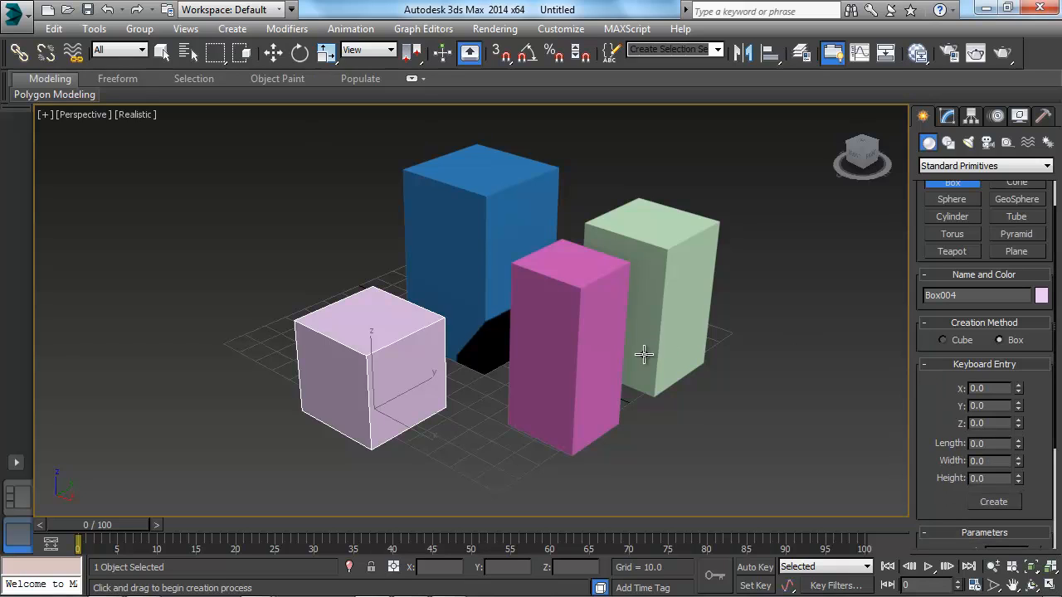
{"action": "left_click", "coordinate": [273, 52]}
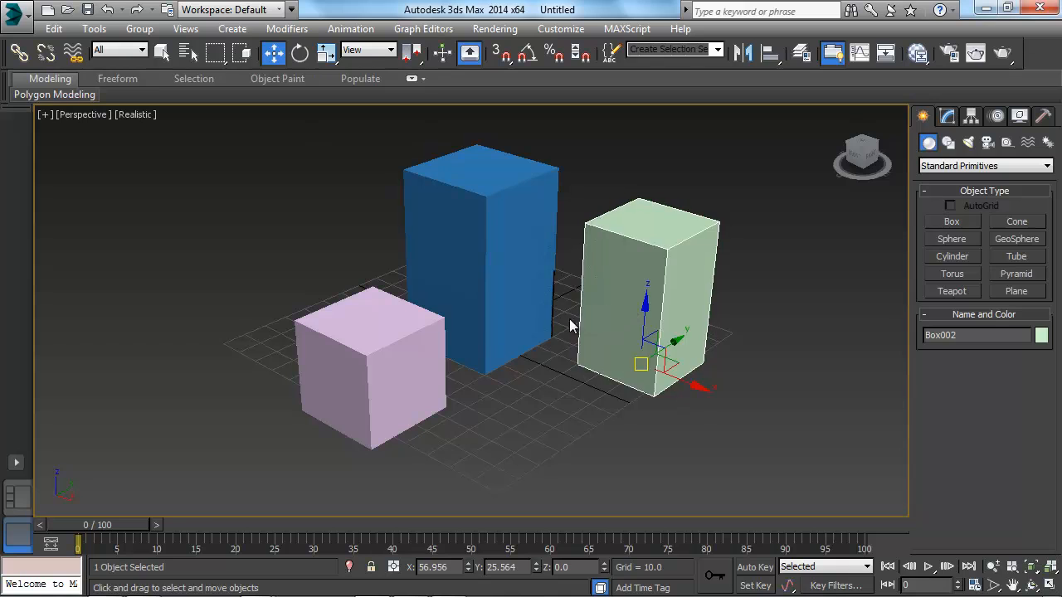
{"action": "key", "text": "Delete"}
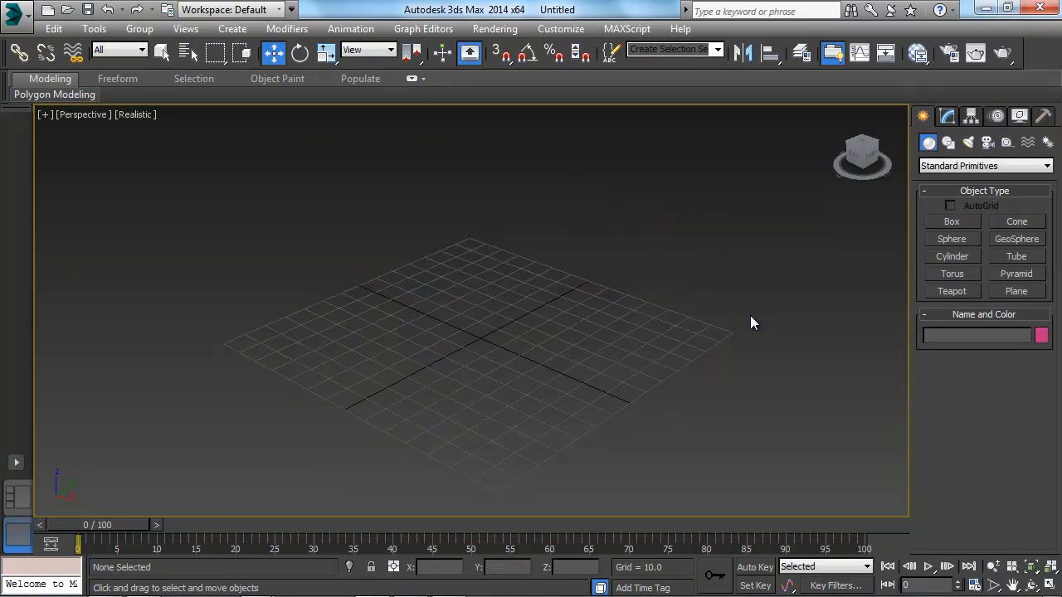
Create a 35-unit cube at the origin via the Box Keyboard Entry rollout
{"action": "left_click", "coordinate": [952, 222]}
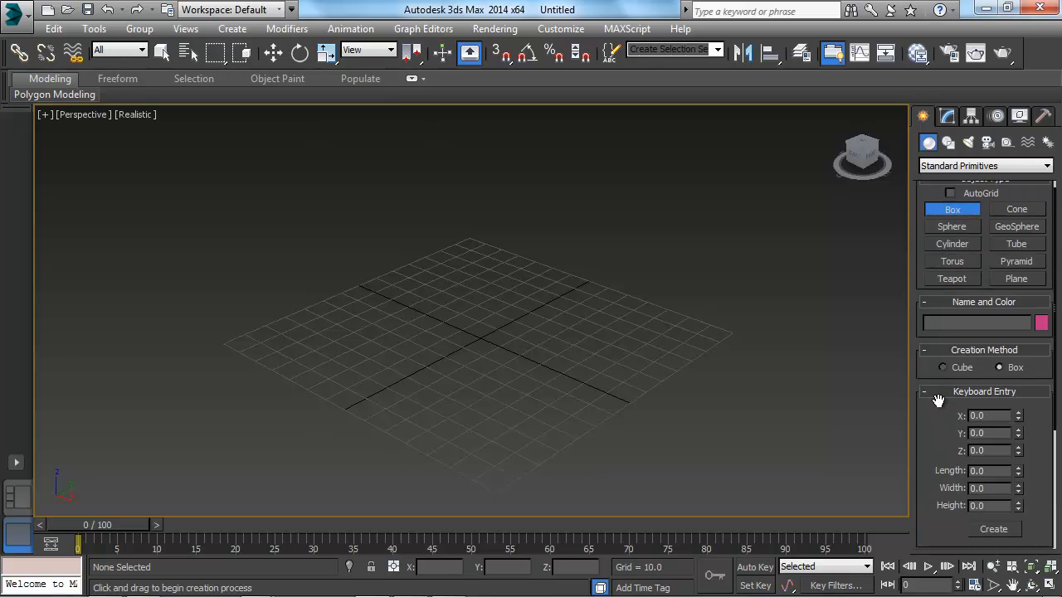
{"action": "scroll", "scroll_direction": "down", "scroll_amount": 3}
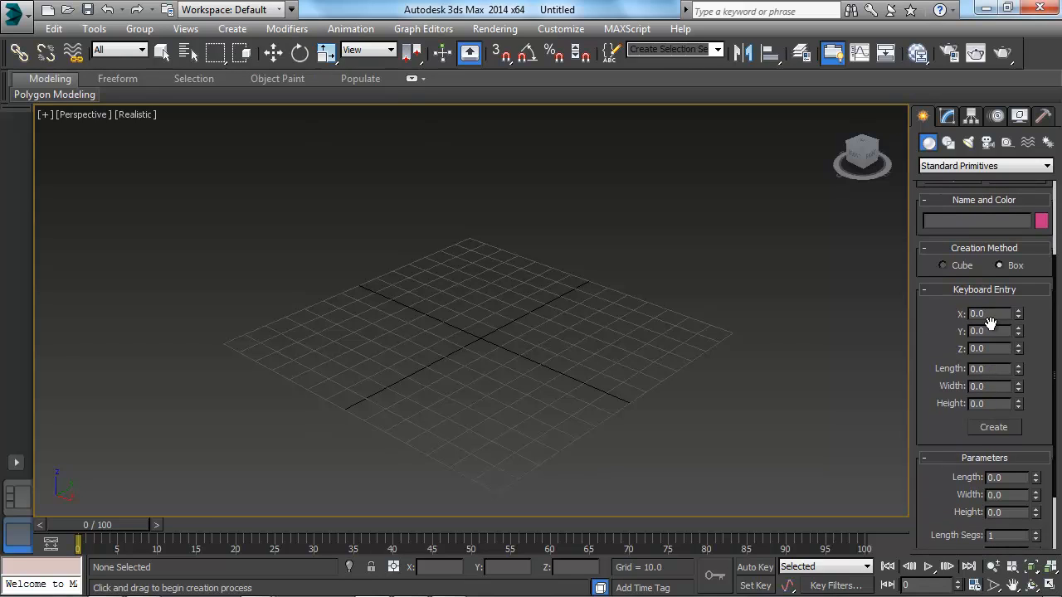
{"action": "mouse_move", "coordinate": [992, 325]}
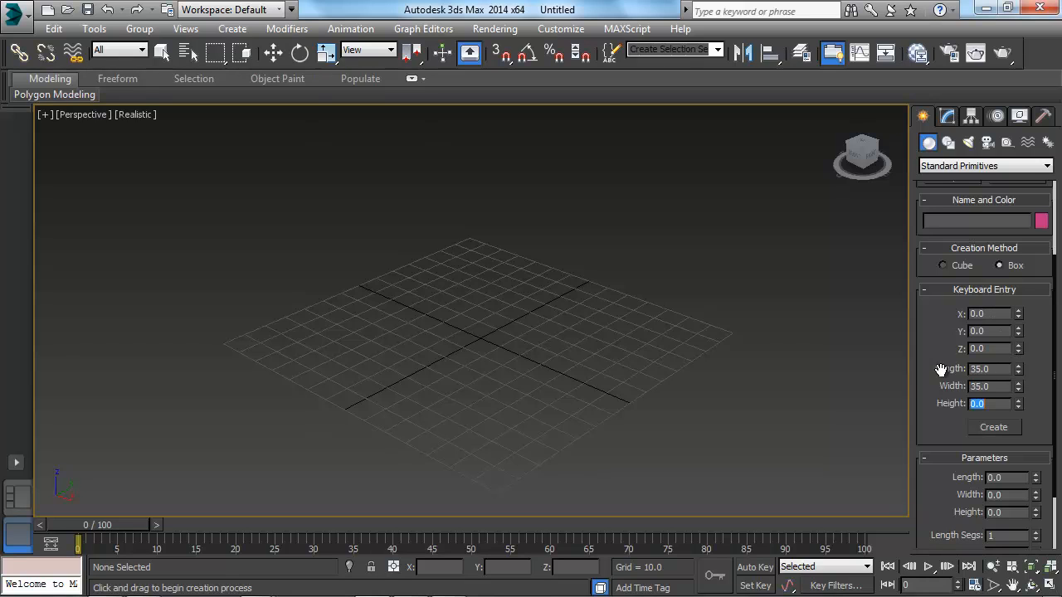
{"action": "type", "text": "35"}
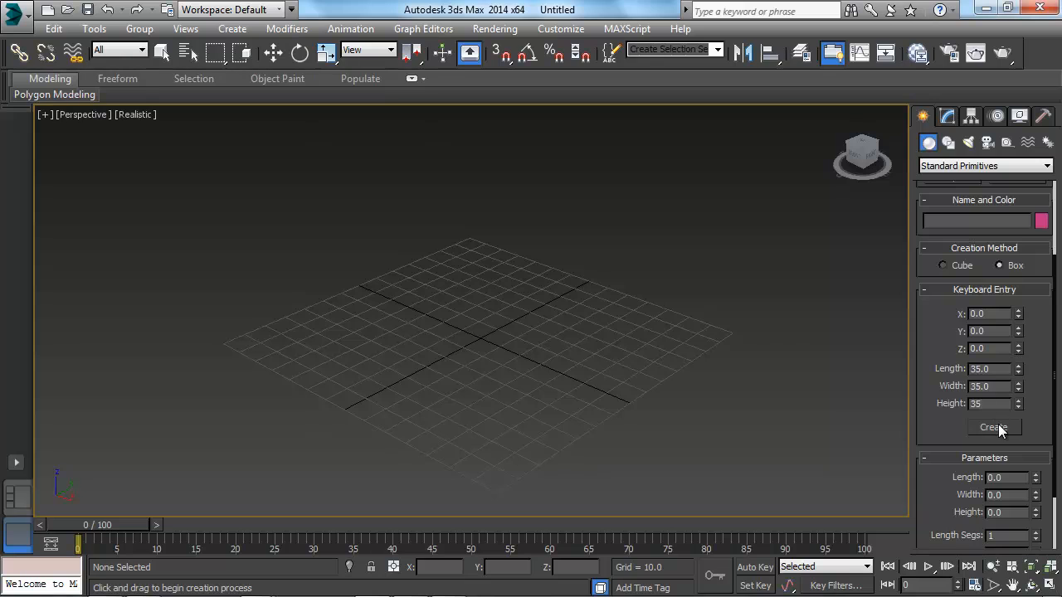
{"action": "left_click", "coordinate": [994, 428]}
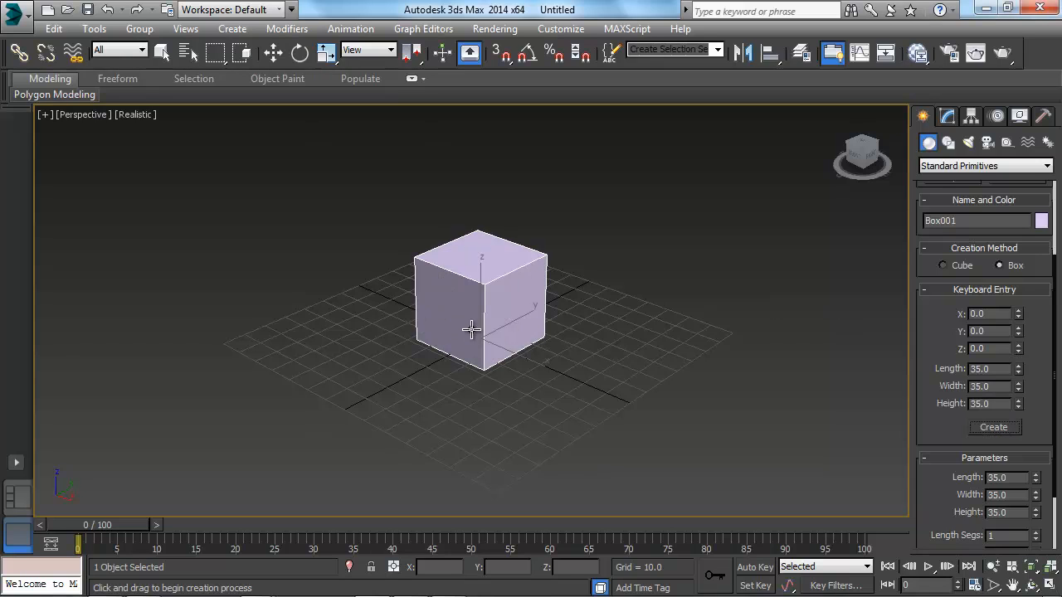
{"action": "mouse_move", "coordinate": [671, 286]}
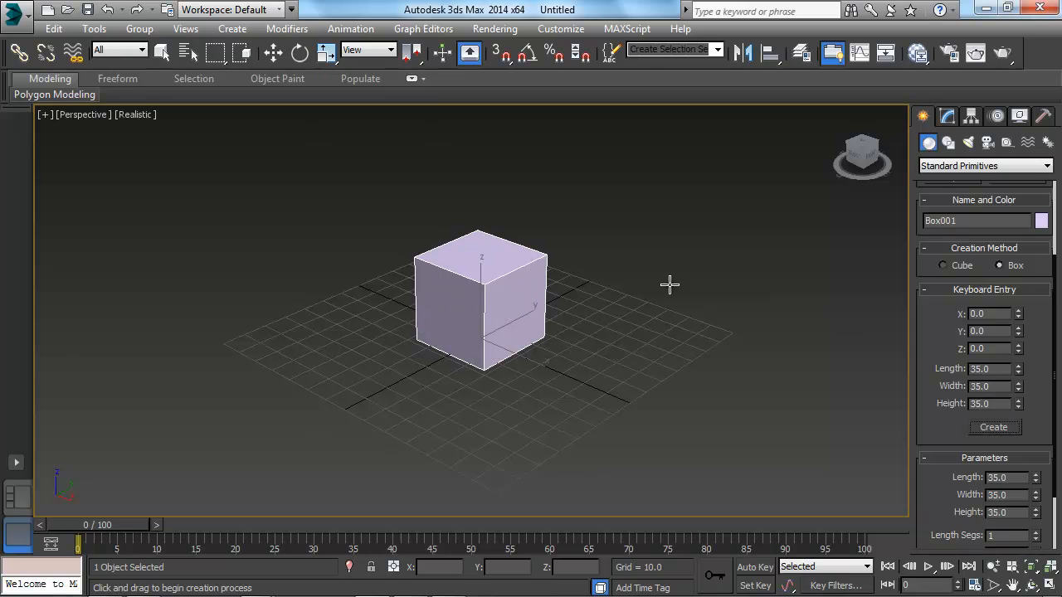
Leave Box creation and select the new cube with the move tool
{"action": "scroll", "scroll_direction": "down", "scroll_amount": 3}
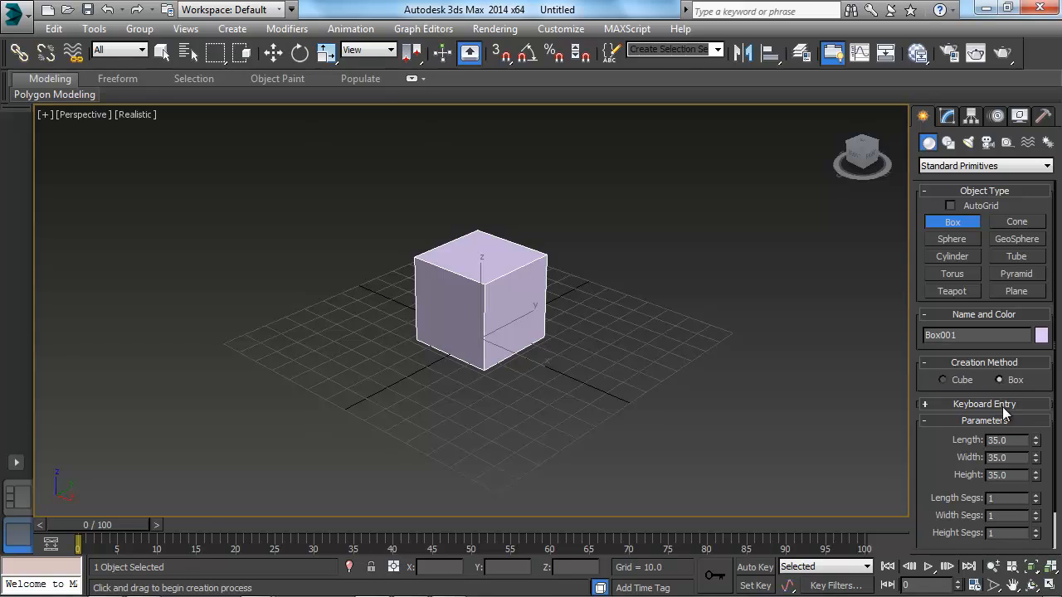
{"action": "scroll", "scroll_direction": "down", "scroll_amount": 3}
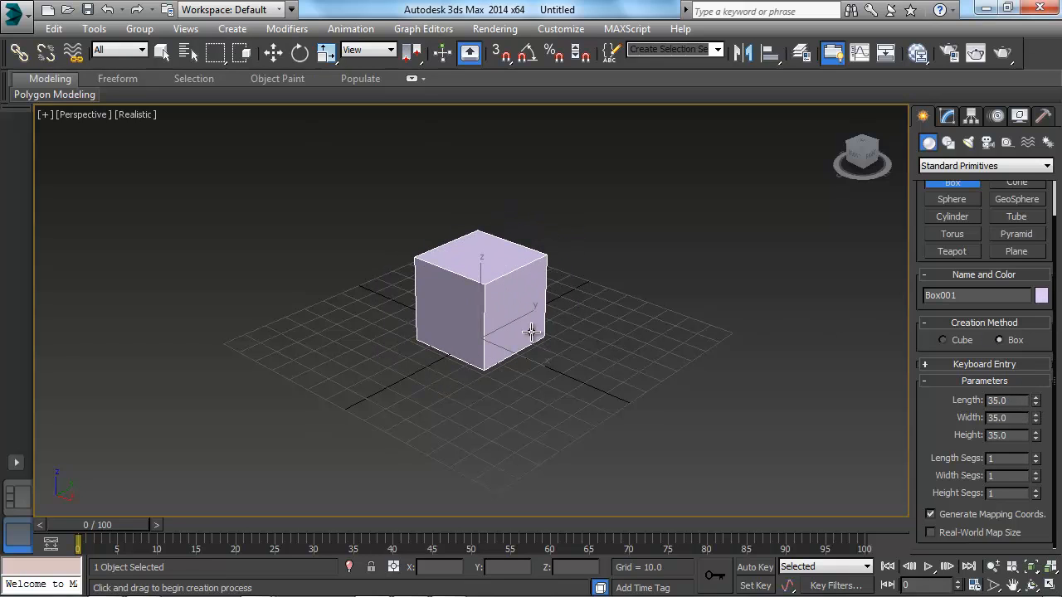
{"action": "left_click", "coordinate": [272, 51]}
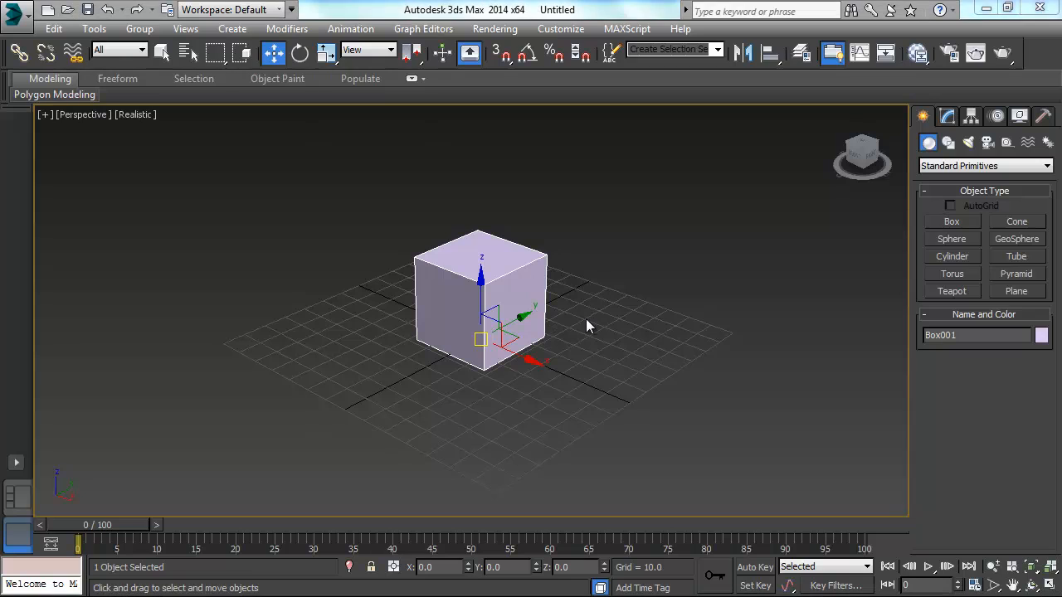
{"action": "mouse_move", "coordinate": [540, 282]}
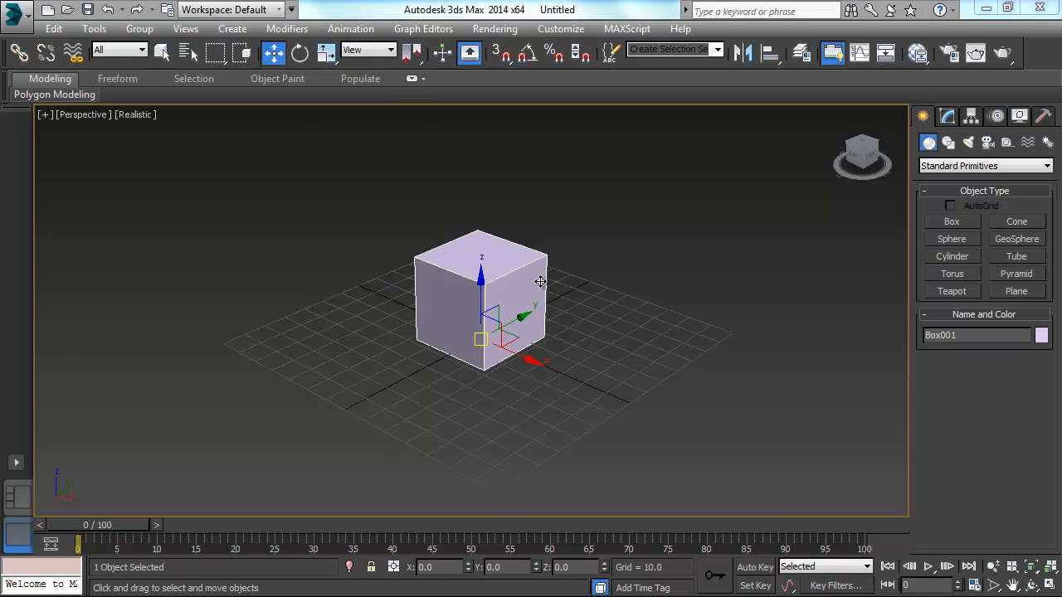
{"action": "mouse_move", "coordinate": [355, 302]}
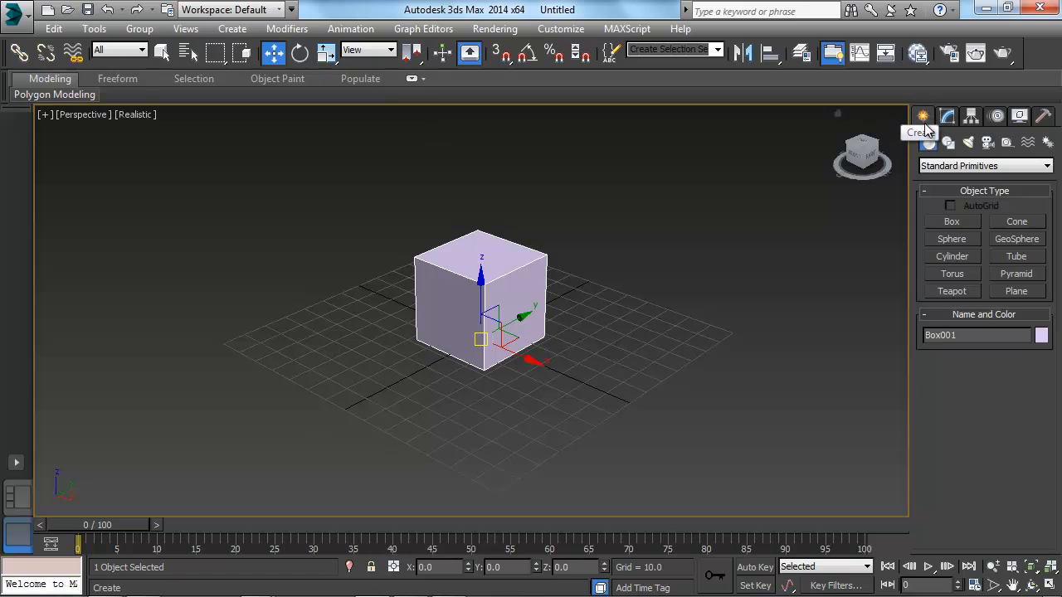
{"action": "mouse_move", "coordinate": [949, 116]}
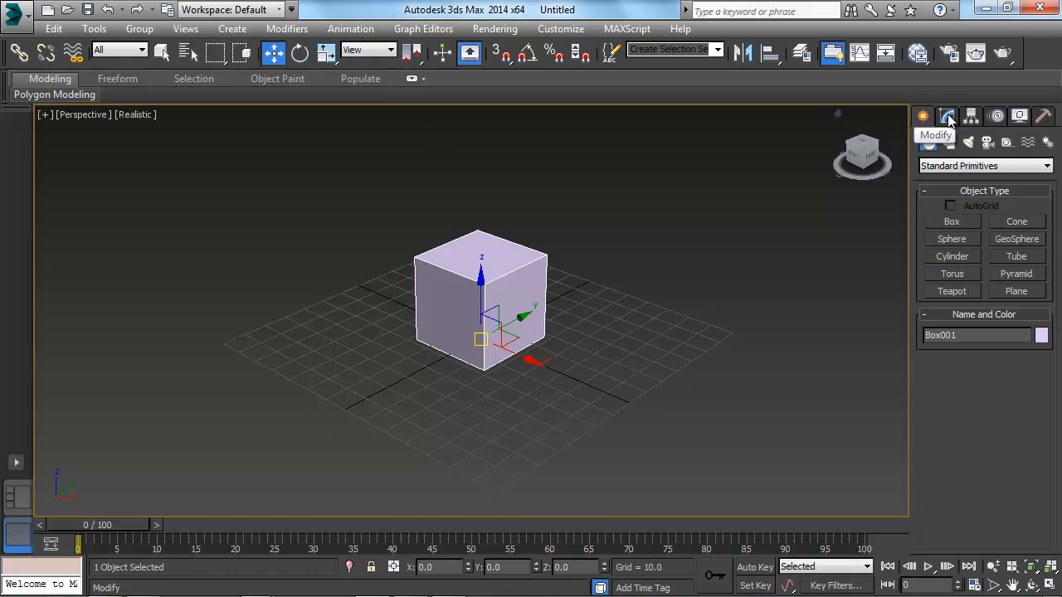
Set the cube's Length, Width and Height to 40 in the Modify panel parameters
{"action": "left_click", "coordinate": [947, 116]}
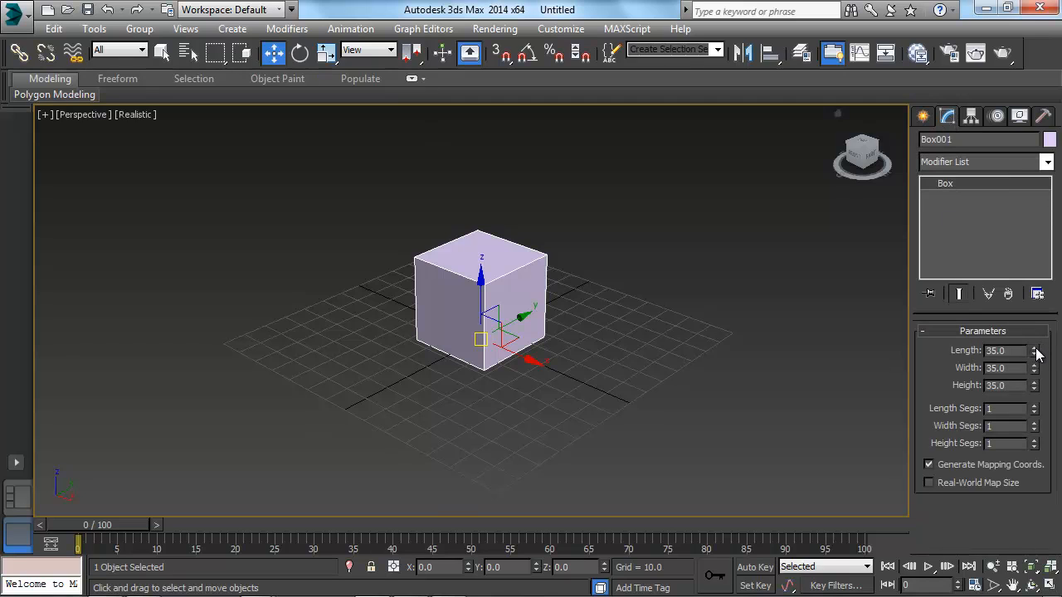
{"action": "left_click", "coordinate": [1035, 349]}
{"action": "type", "text": "40"}
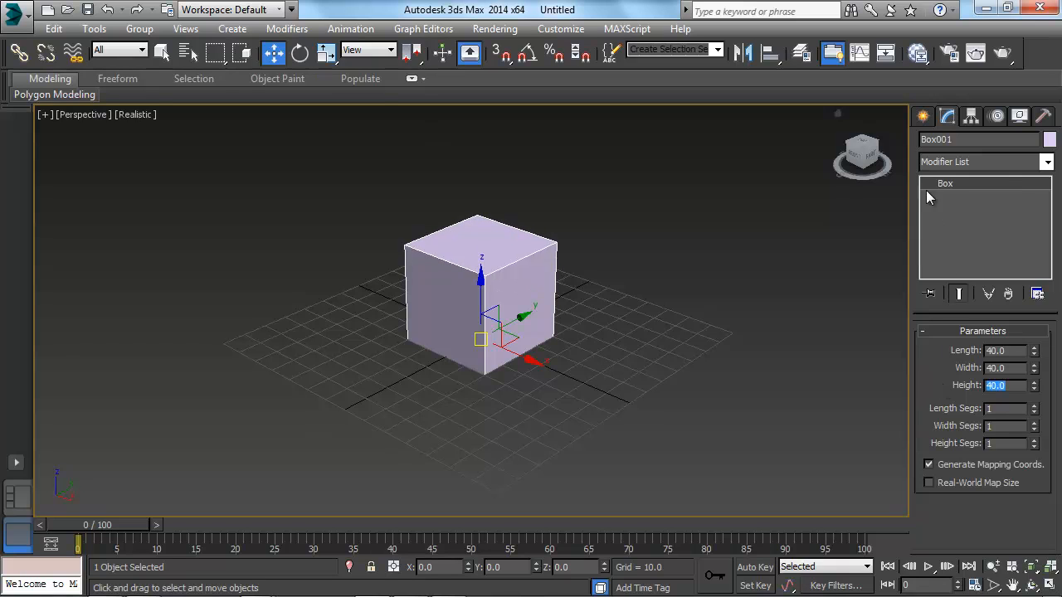
{"action": "left_click", "coordinate": [922, 116]}
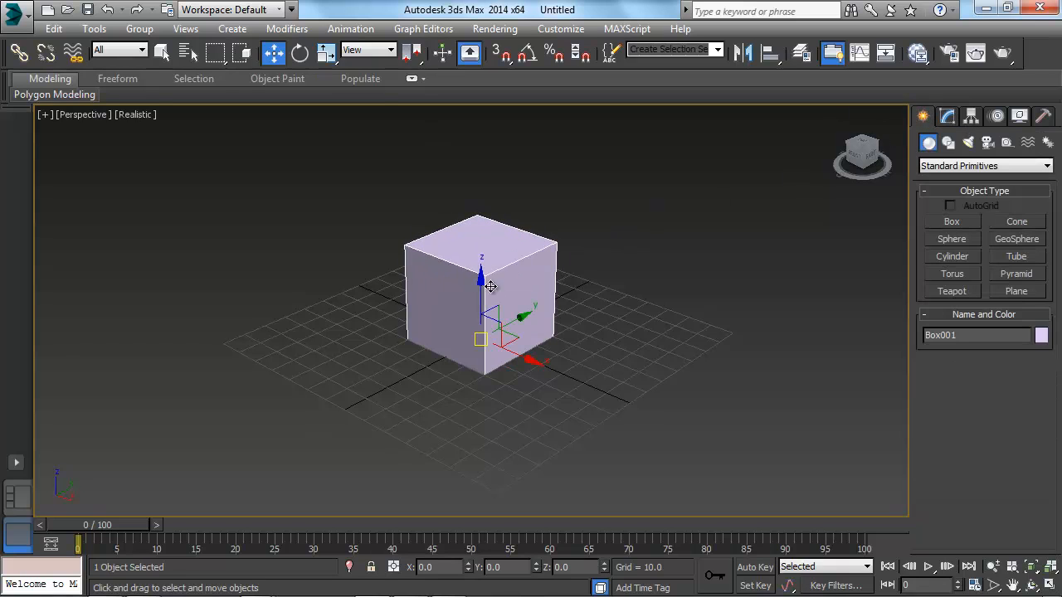
{"action": "mouse_move", "coordinate": [527, 278]}
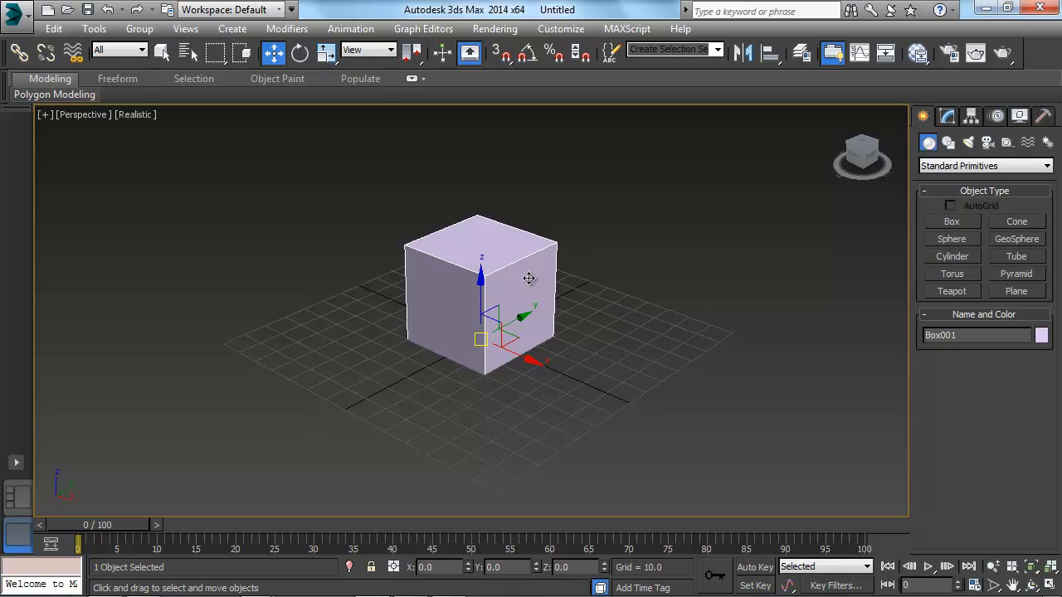
{"action": "left_click", "coordinate": [946, 116]}
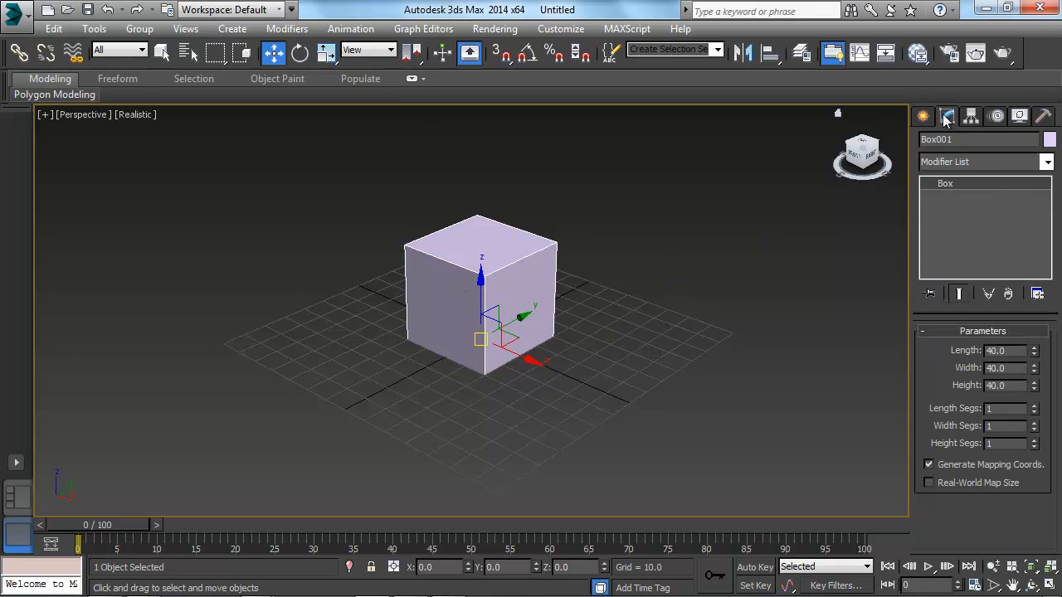
{"action": "left_click", "coordinate": [923, 116]}
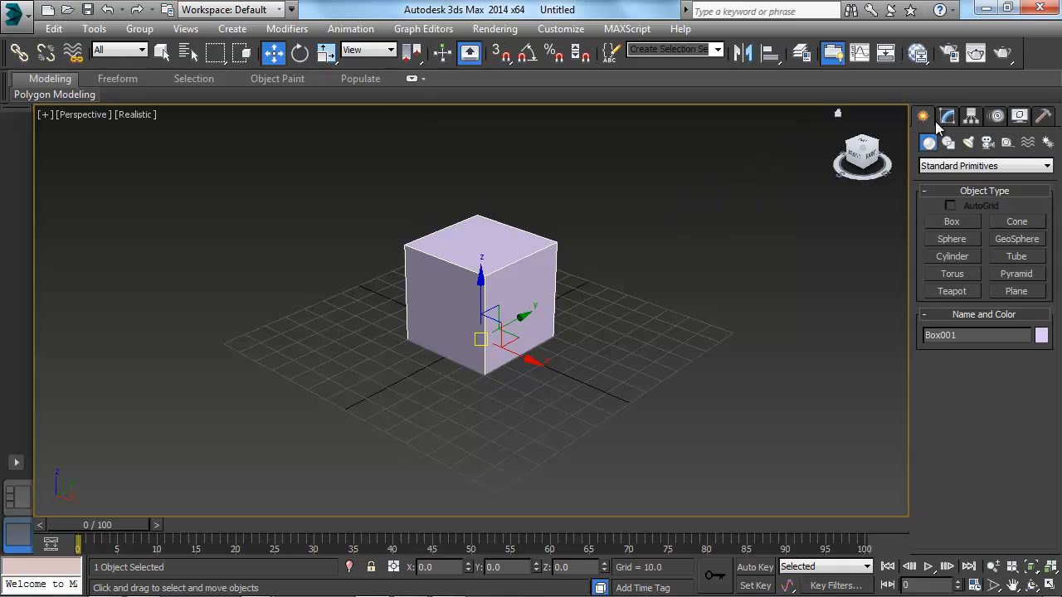
{"action": "left_click", "coordinate": [947, 116]}
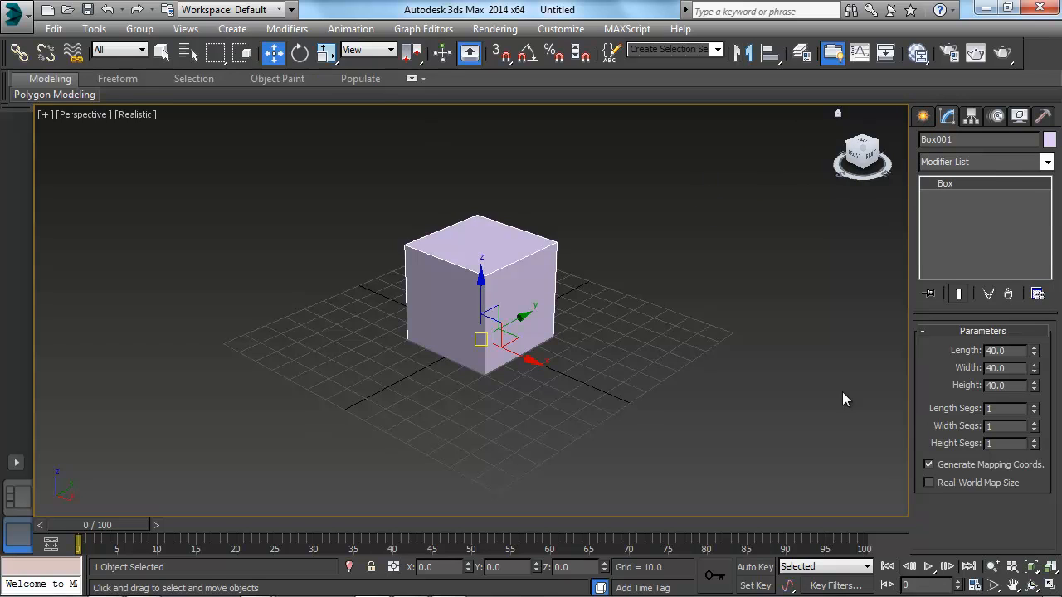